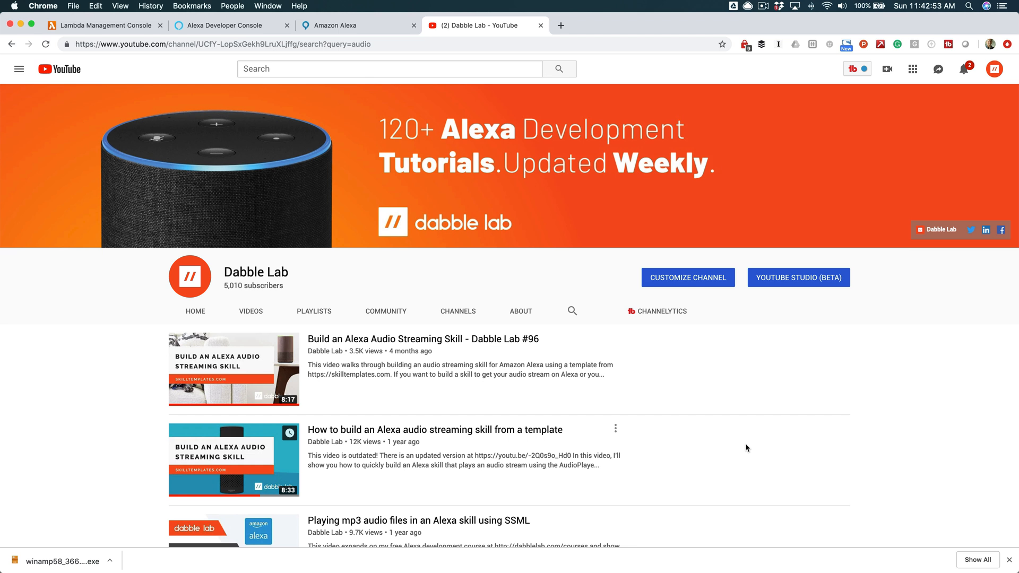
Step: Scroll the Dabble Lab channel's search results for audio streaming skill tutorials
scroll("down", 3)
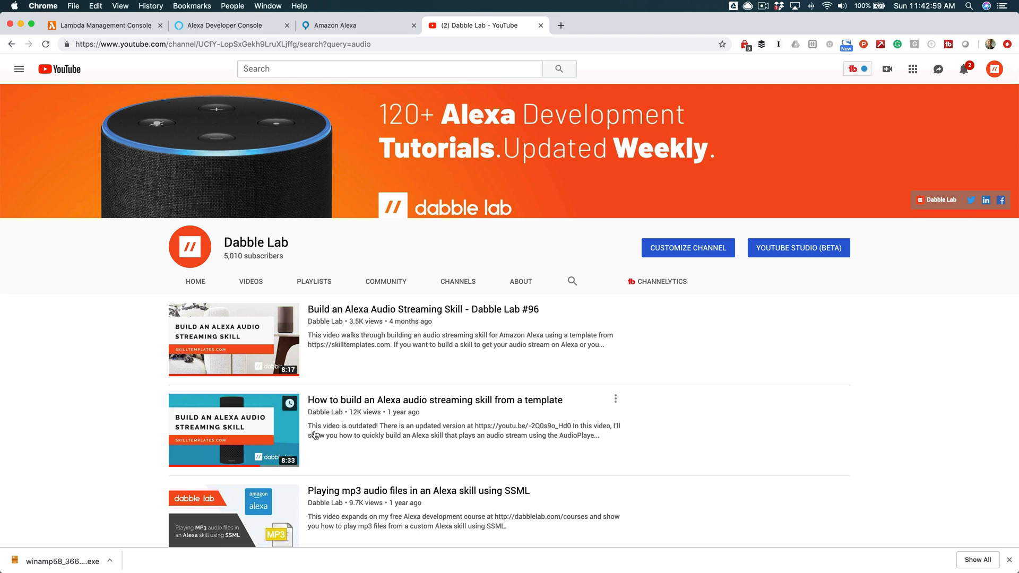
mouse_move(401, 437)
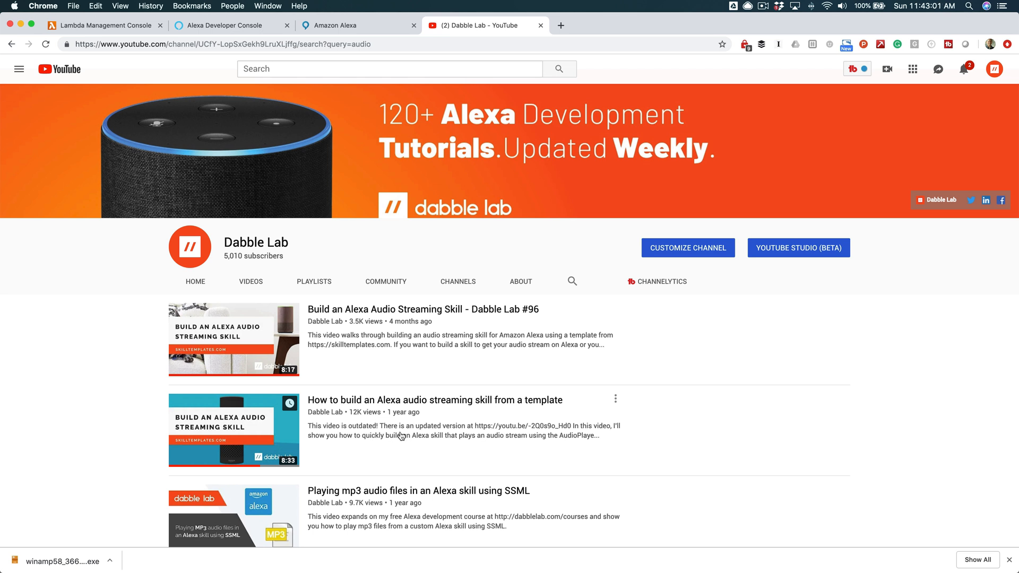
mouse_move(633, 440)
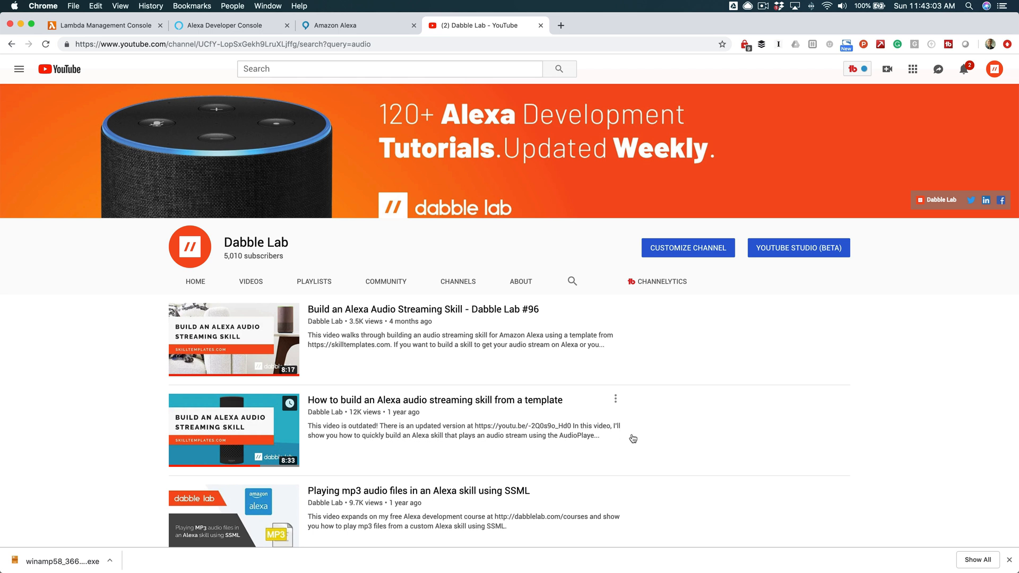
mouse_move(648, 439)
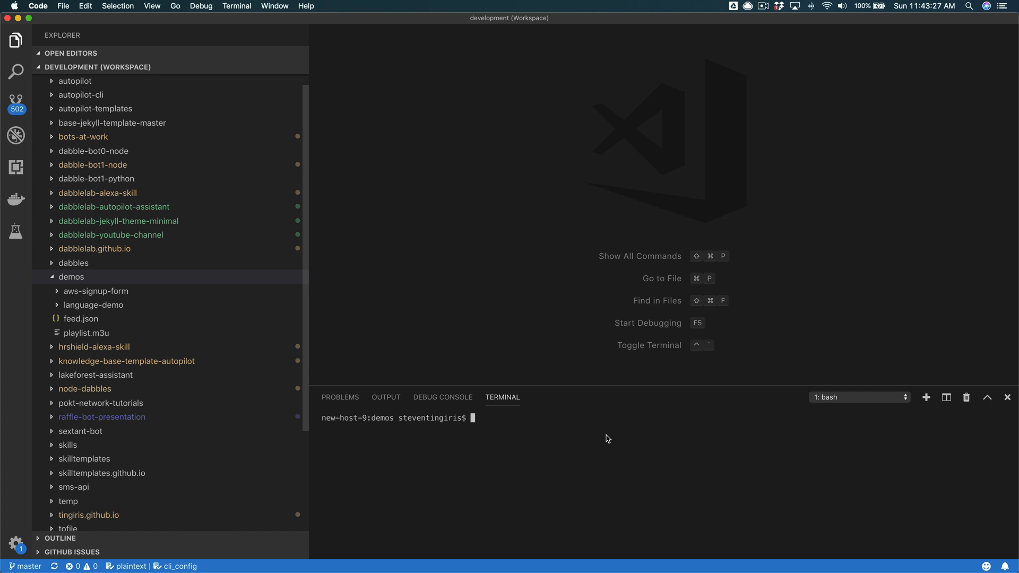
type("ask new --")
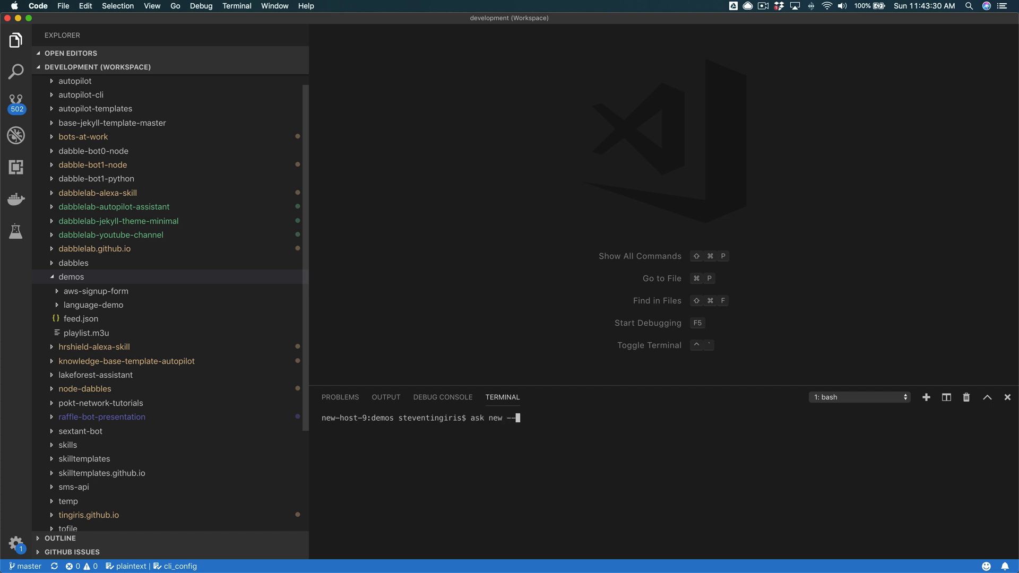
type("url")
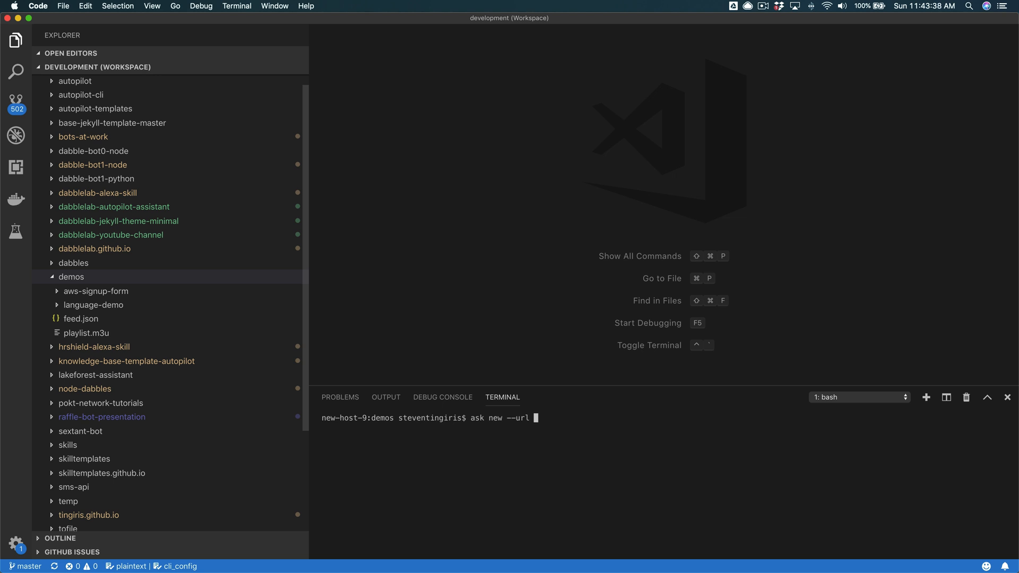
type("htt")
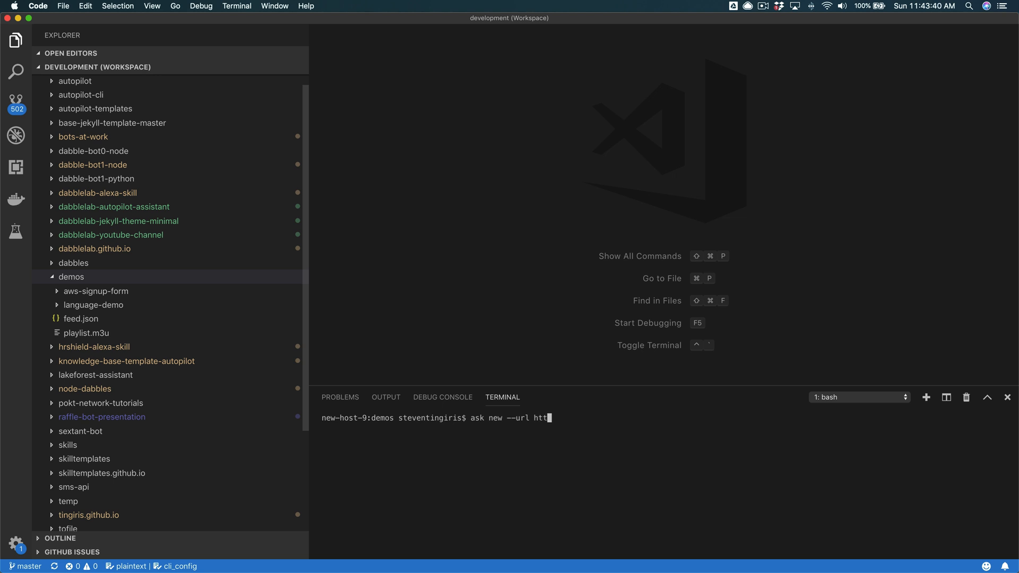
type("ps:///")
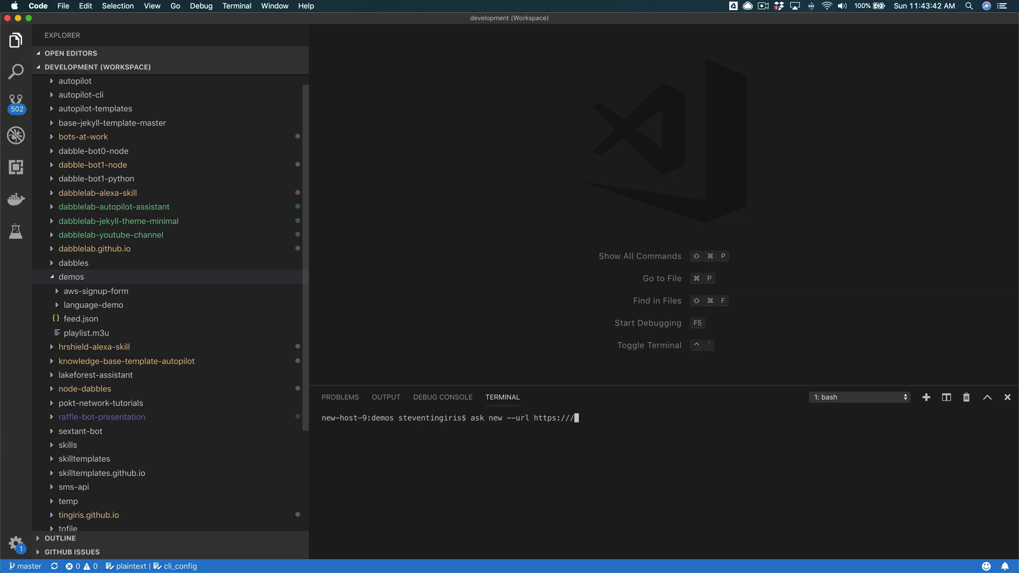
type("dabb")
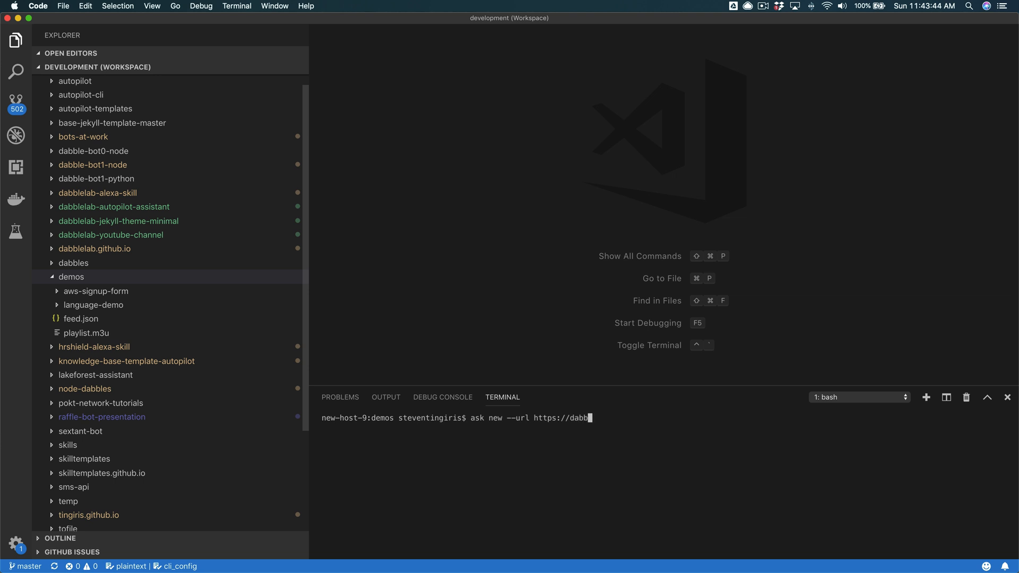
type("lelab.com/")
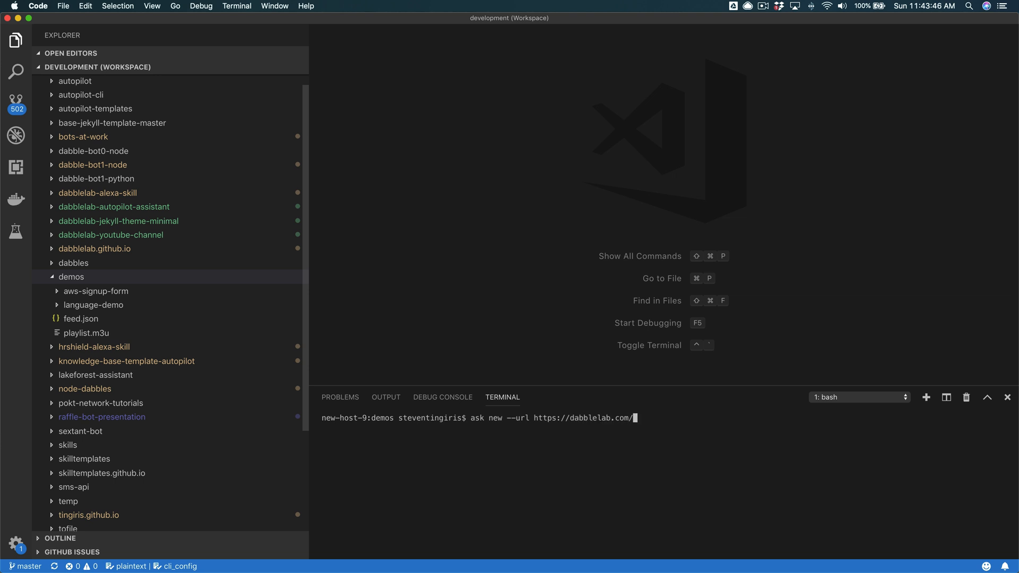
type("templates.j")
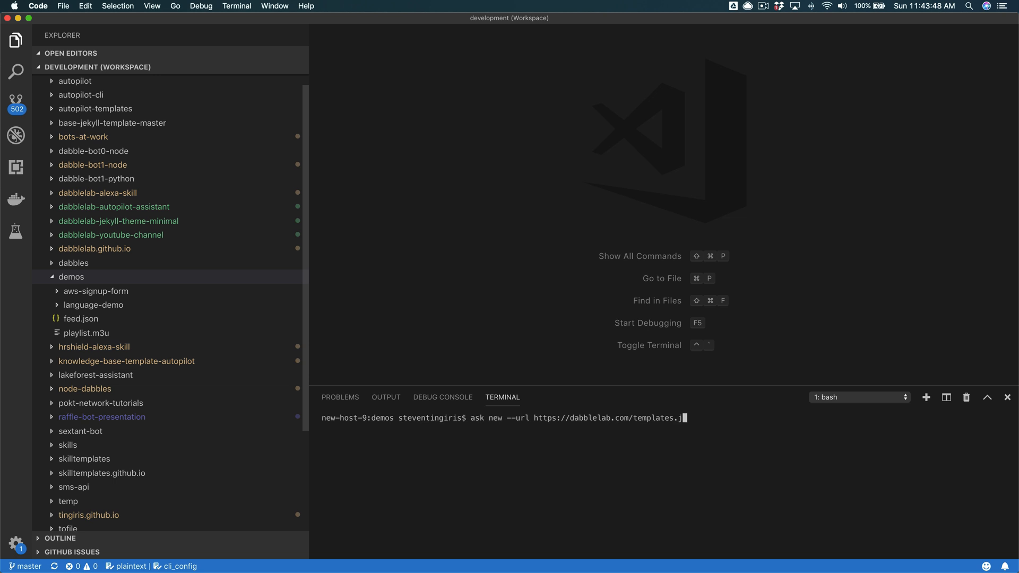
type("son")
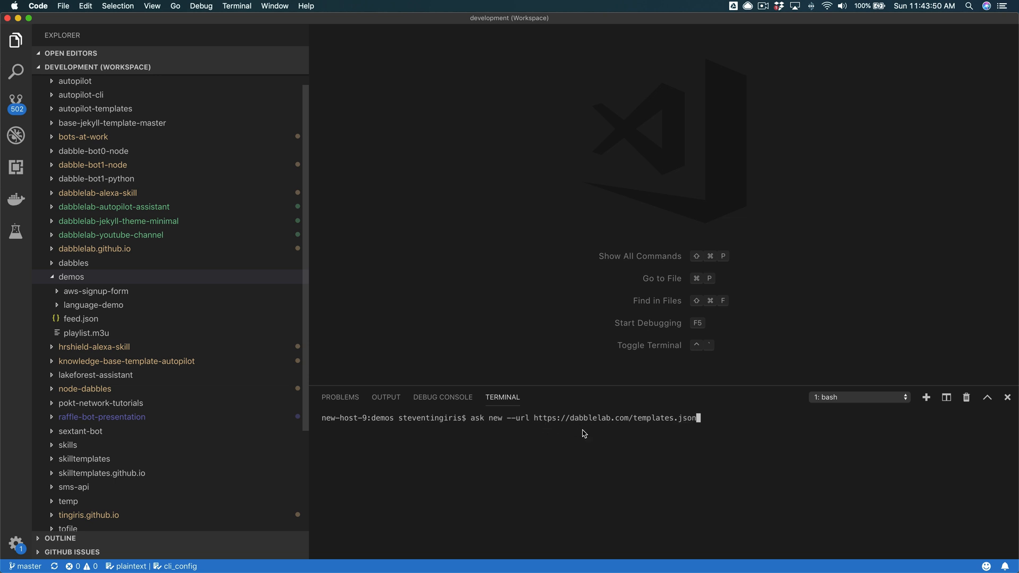
mouse_move(634, 429)
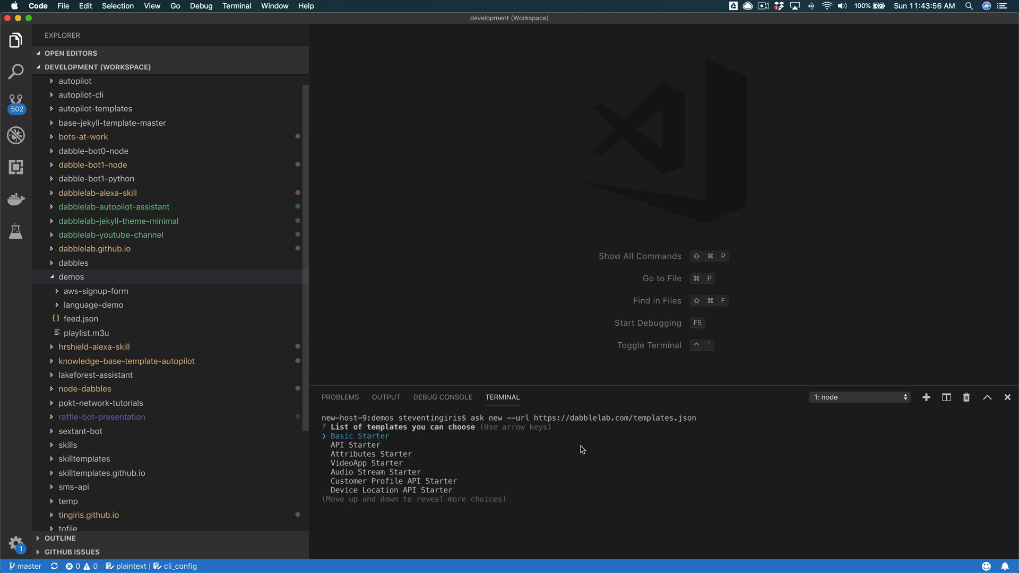
Step: Choose the Audio Stream Starter template, keep the default skill name and answer y to the unofficial-source warning
key("Down")
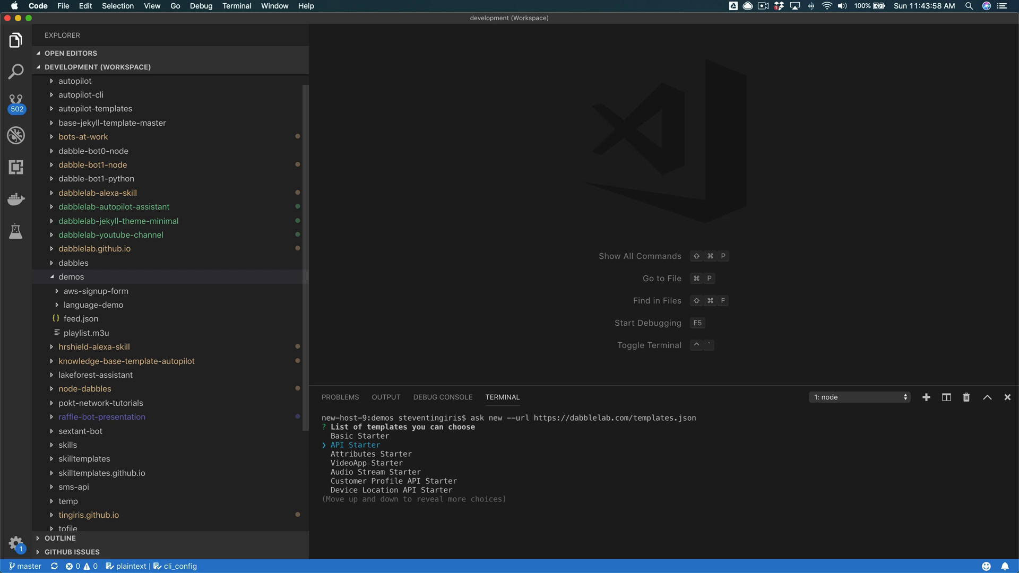
key("down")
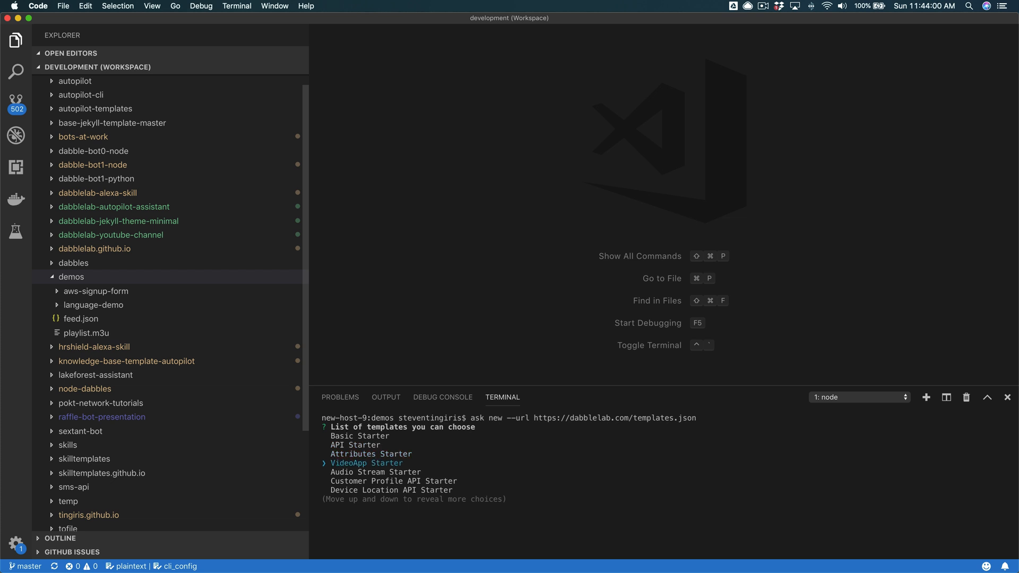
key("Down")
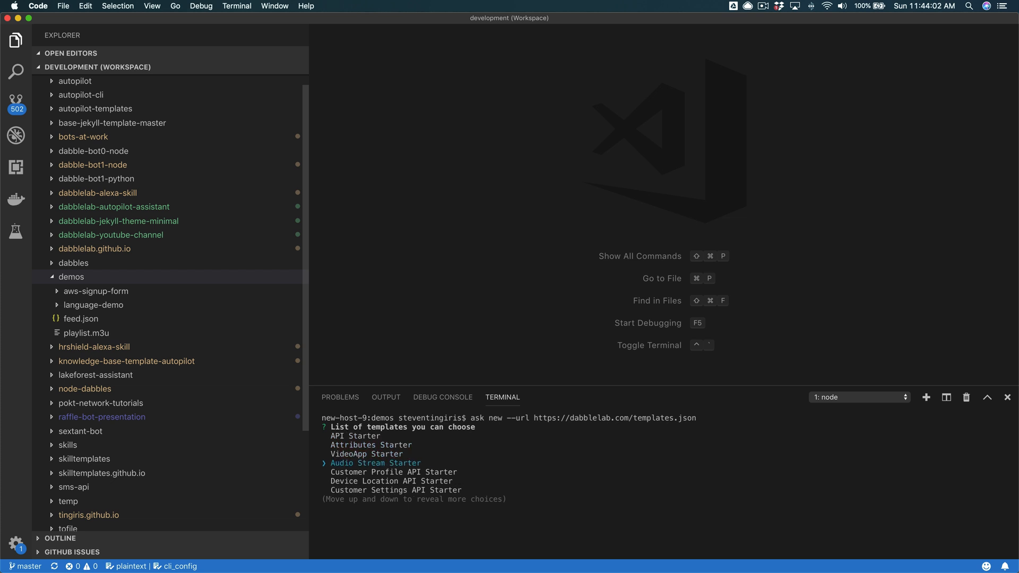
mouse_move(464, 471)
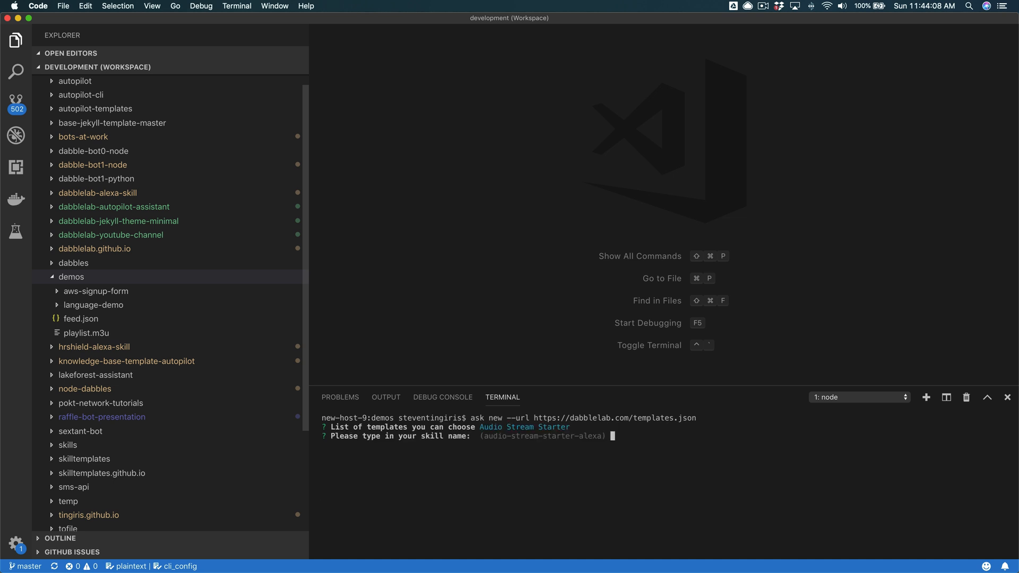
mouse_move(508, 449)
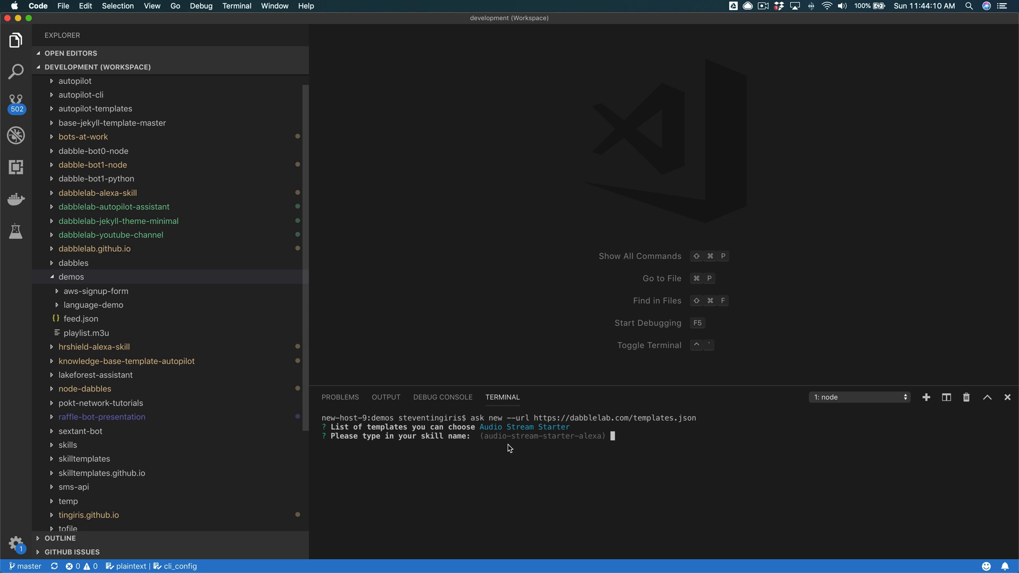
mouse_move(505, 440)
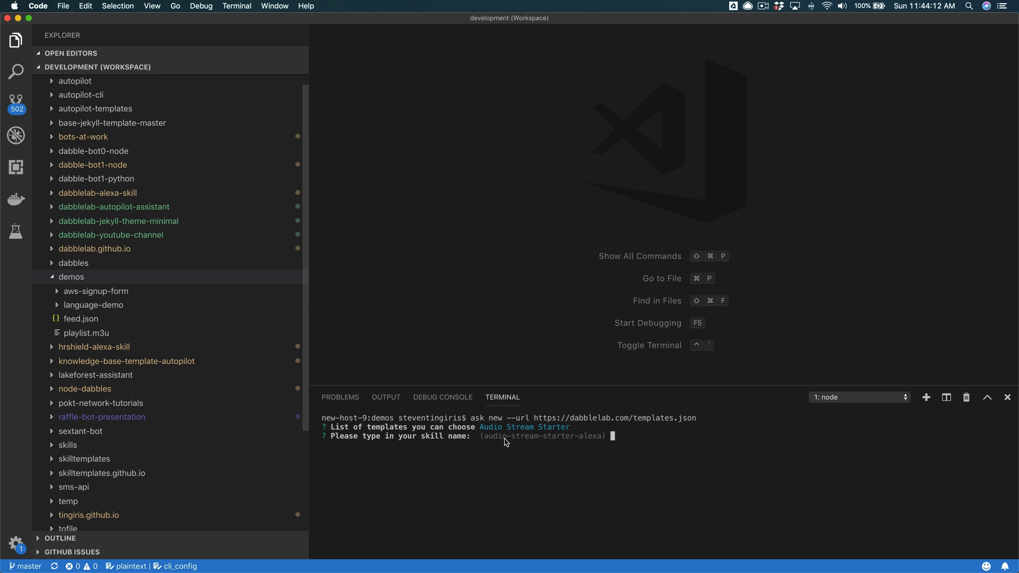
mouse_move(586, 452)
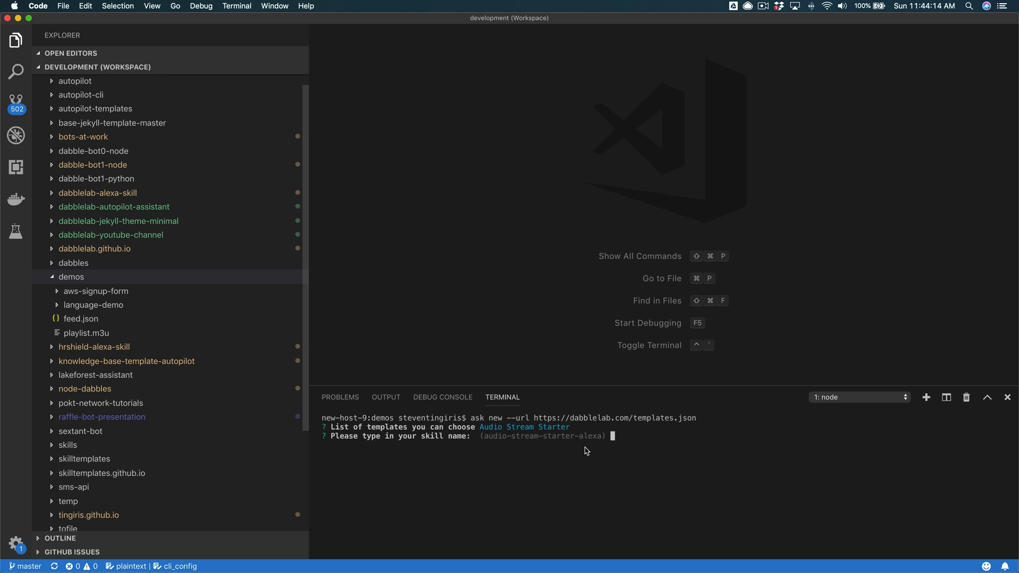
key("Enter")
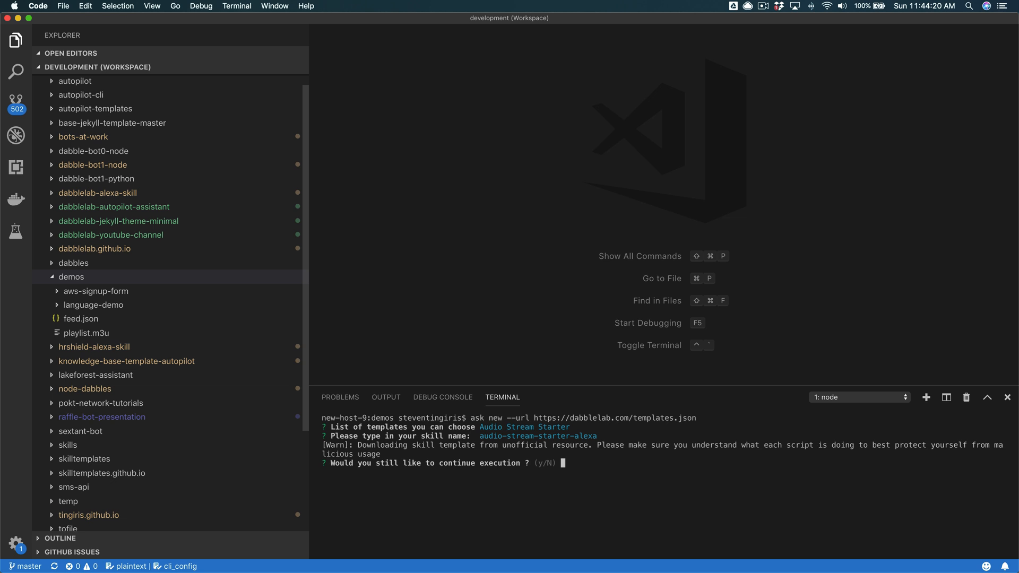
type("y")
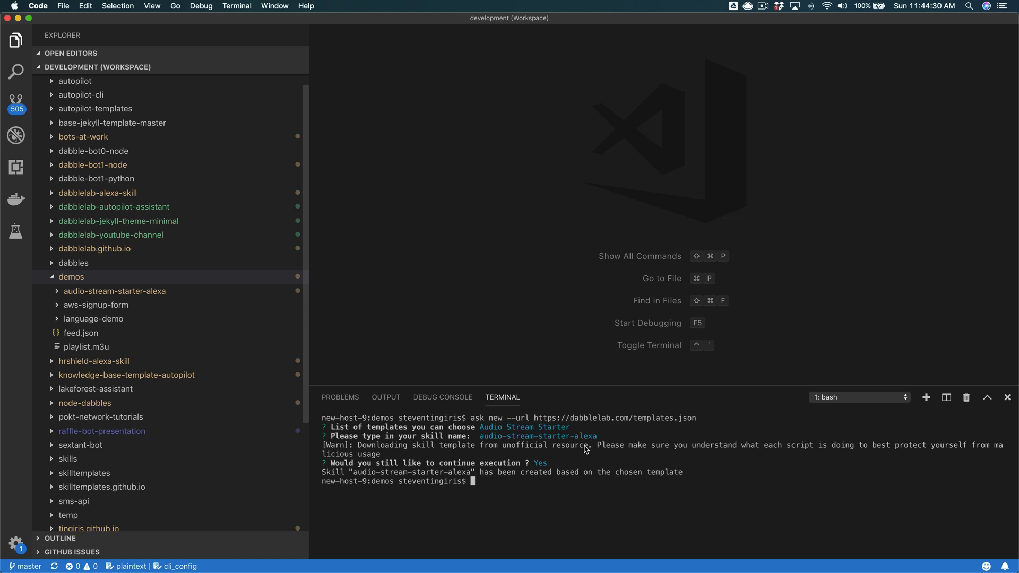
Step: Open a terminal inside the audio-stream-starter-alexa project folder from the Explorer
left_click(114, 291)
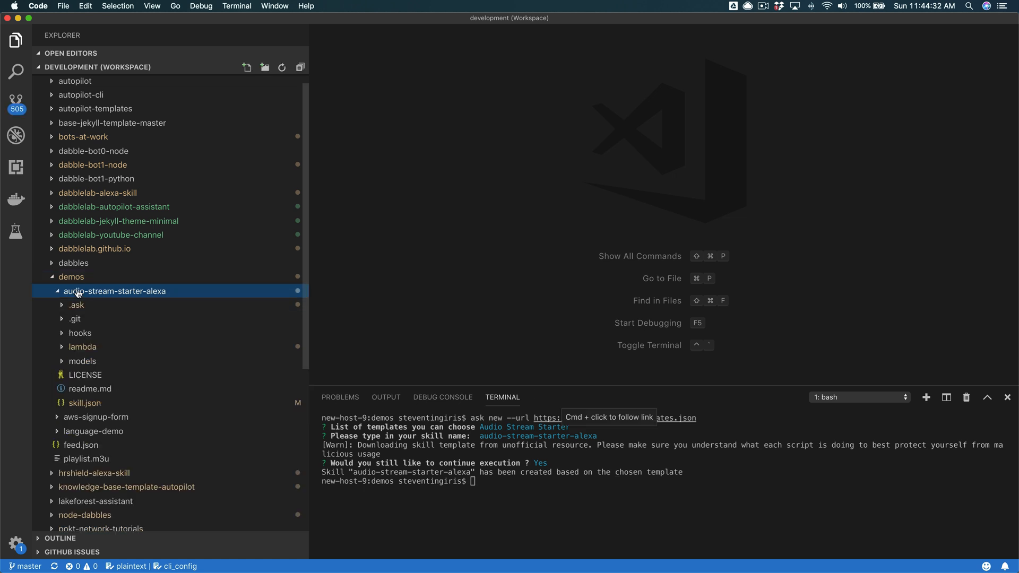
right_click(115, 291)
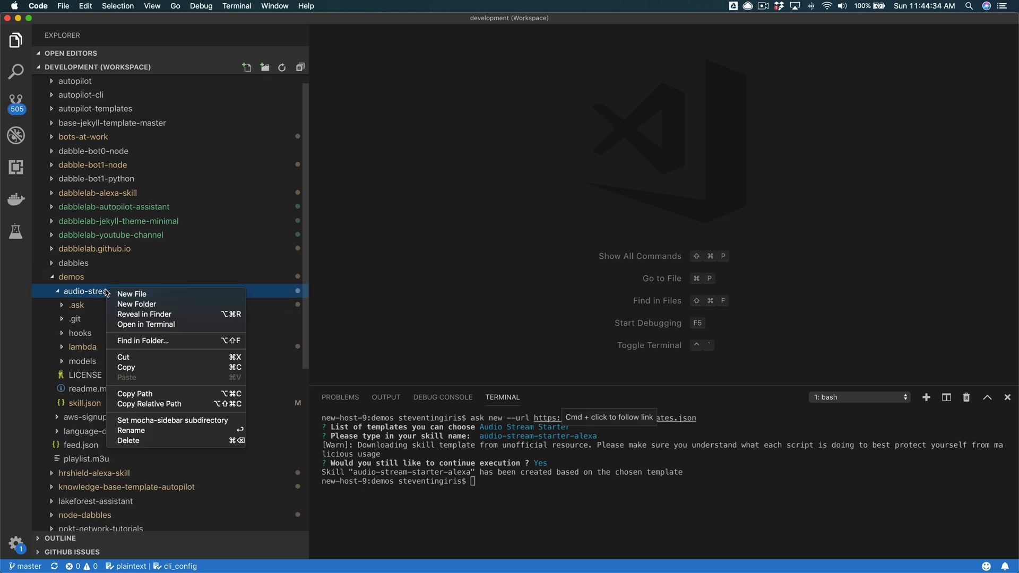
mouse_move(146, 325)
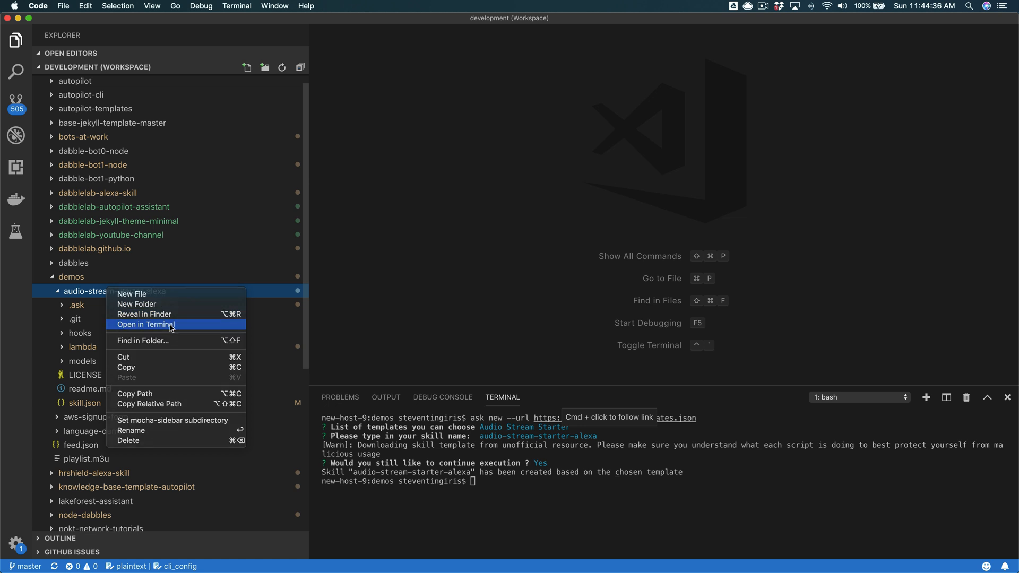
left_click(145, 325)
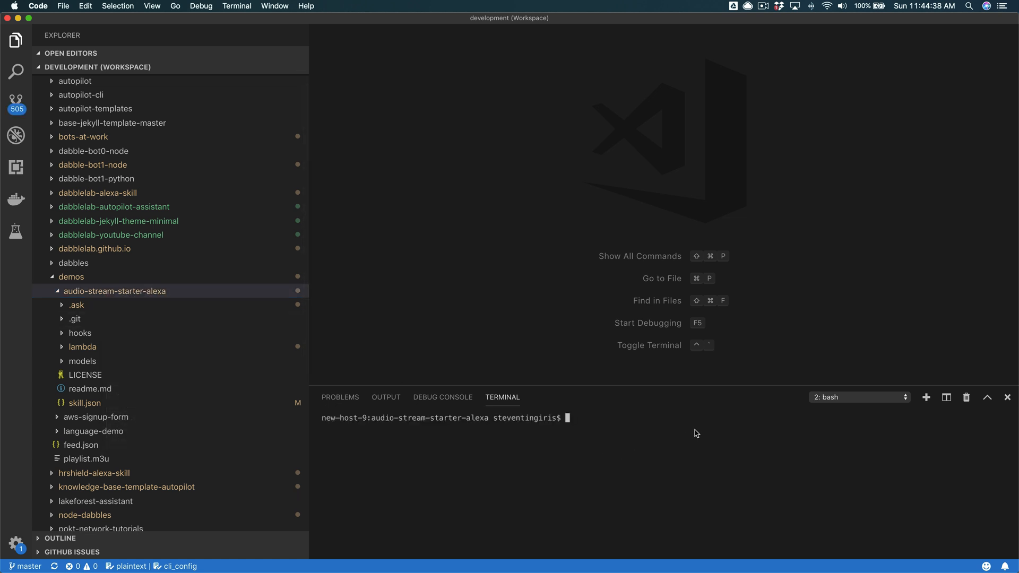
type("as")
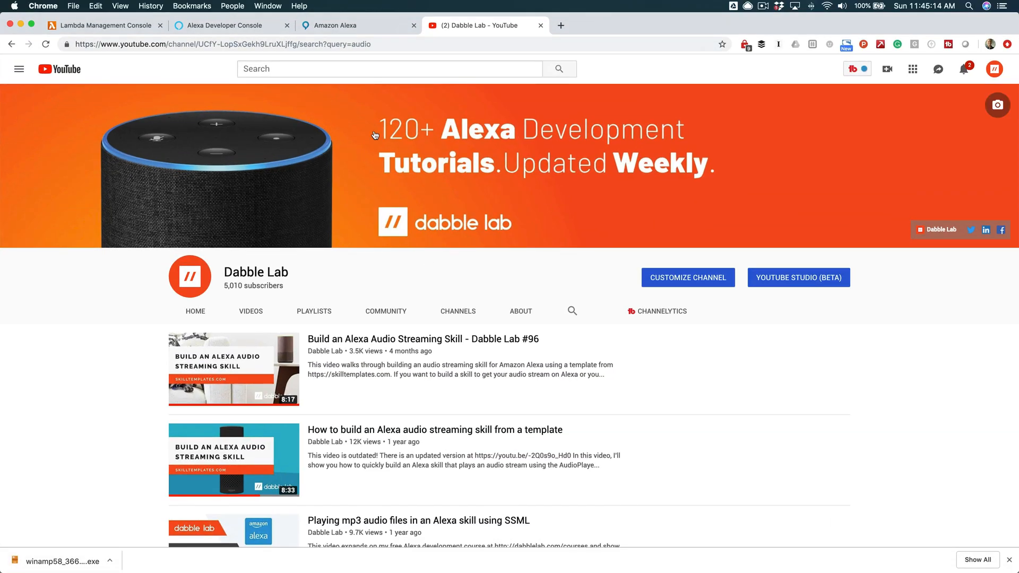
Step: Switch between the Alexa Developer Console and Lambda tabs, landing on the US East Lambda dashboard
left_click(223, 25)
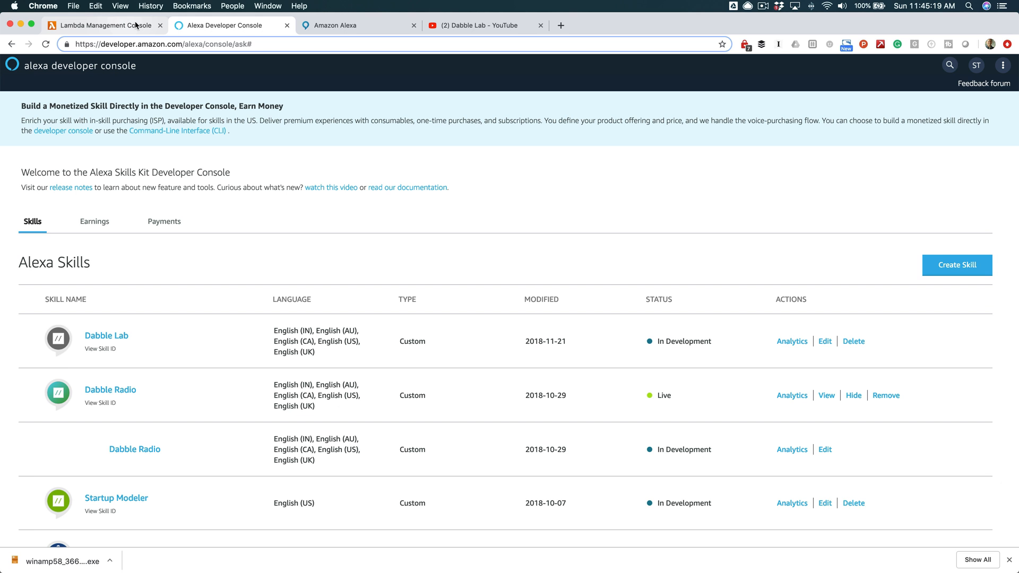
left_click(101, 25)
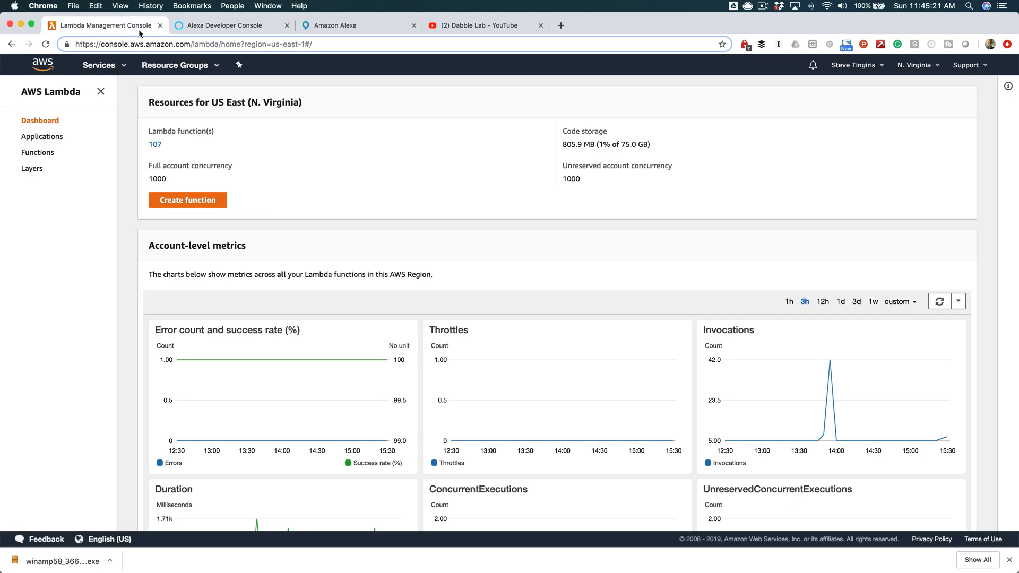
mouse_move(283, 138)
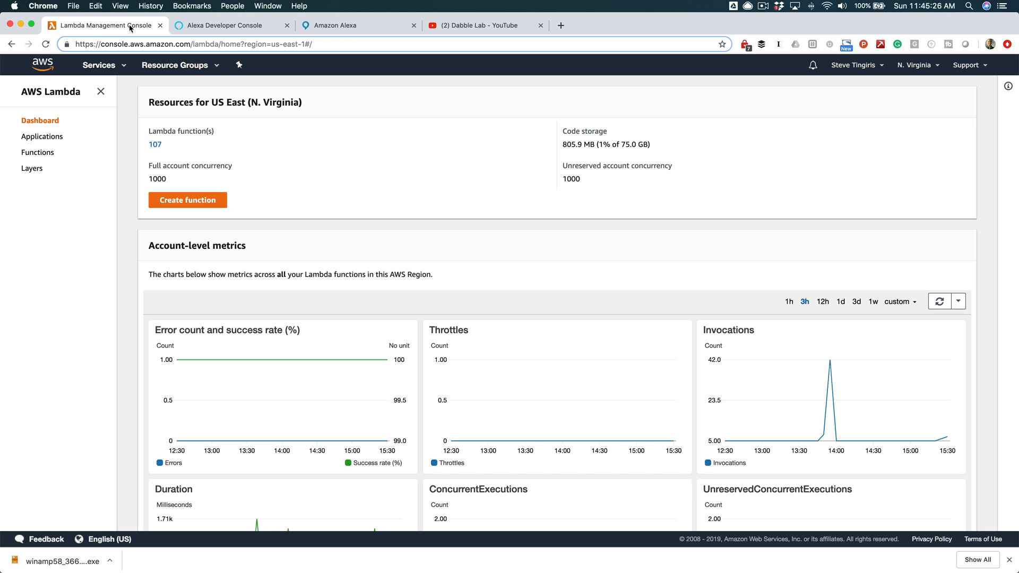
left_click(221, 26)
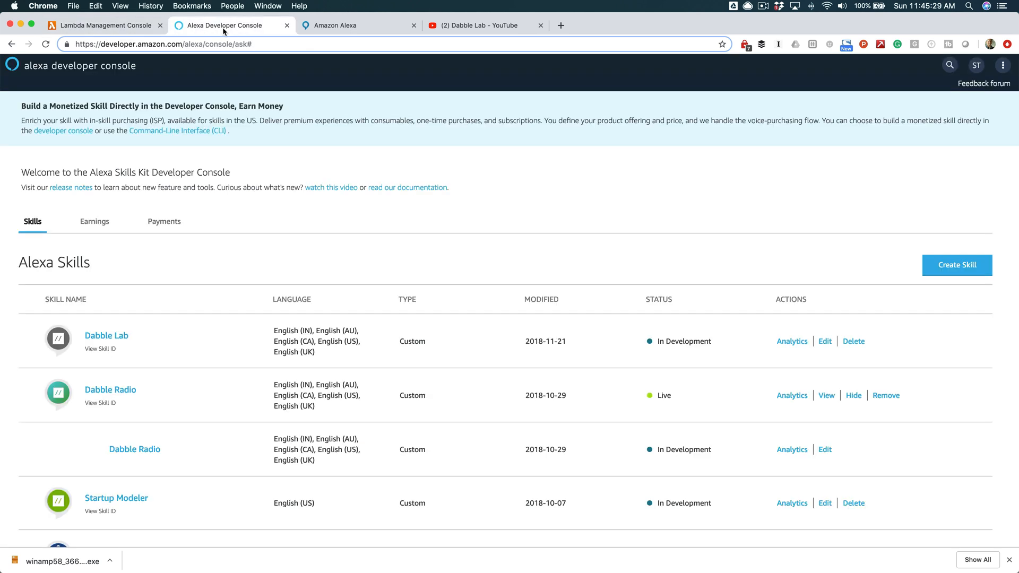
left_click(101, 25)
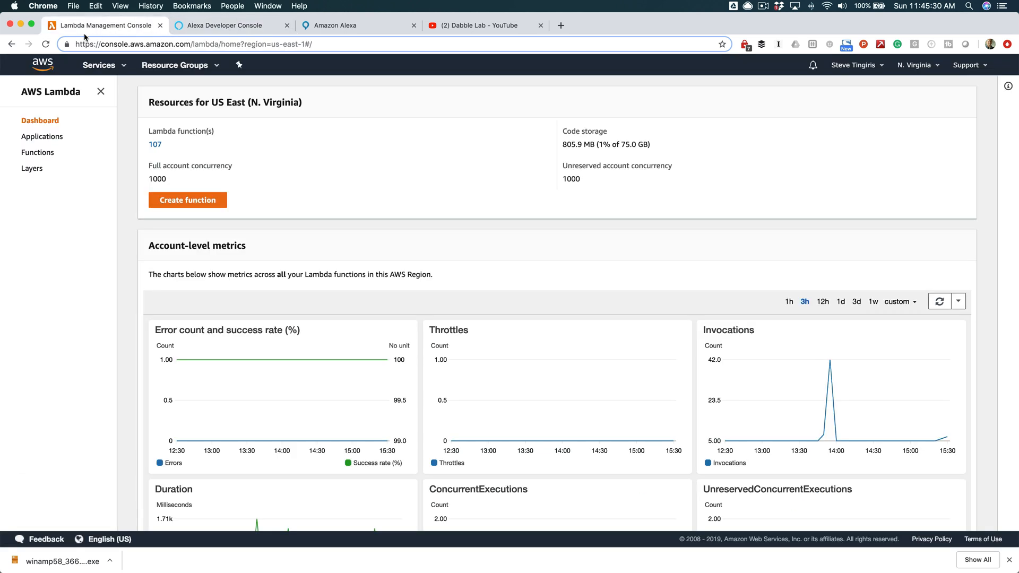
mouse_move(97, 35)
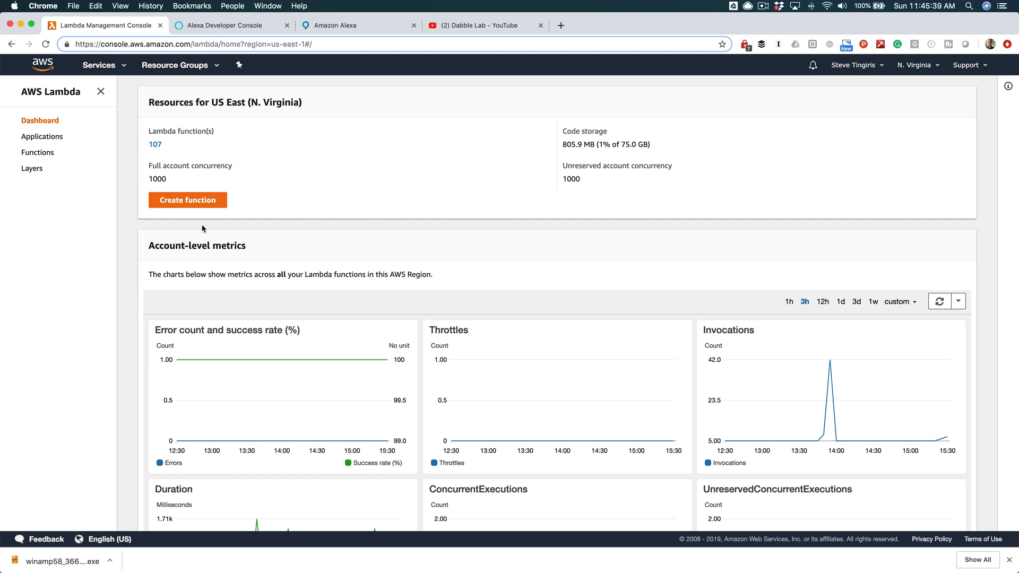
mouse_move(186, 165)
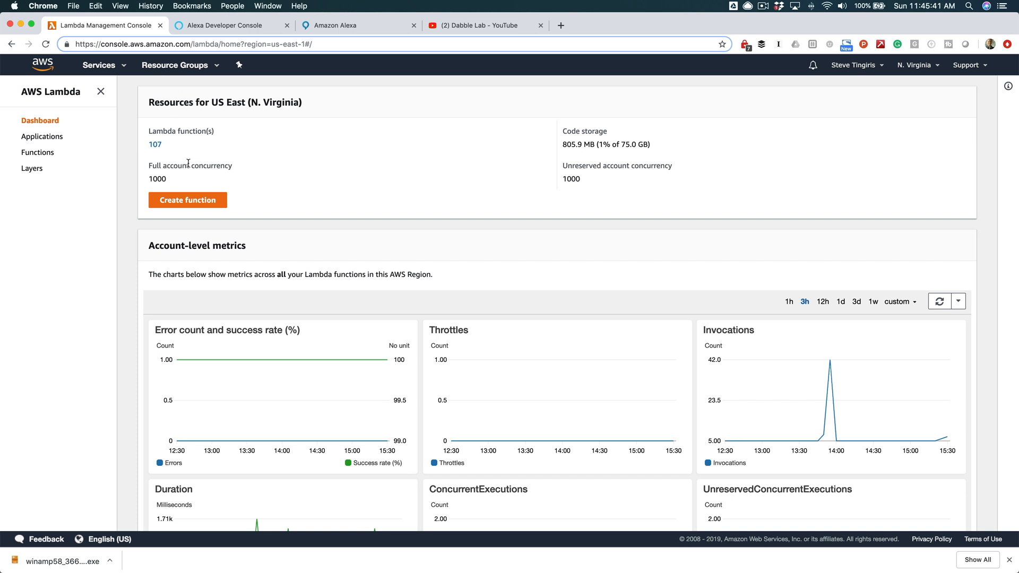
mouse_move(187, 192)
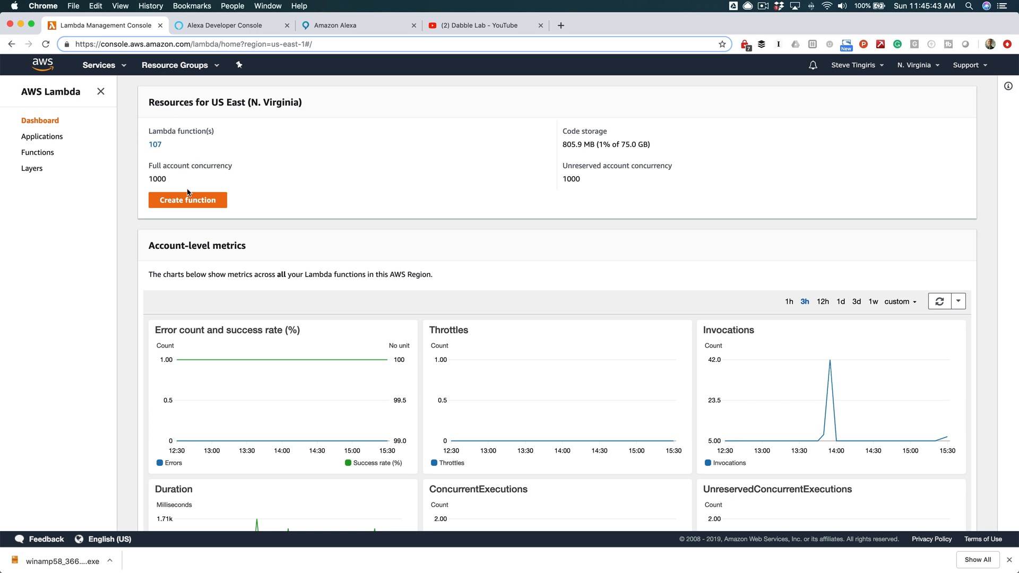
Step: Open the ask-custom-audio-stream-starter-alexa-default function from the Lambda Functions list
left_click(37, 153)
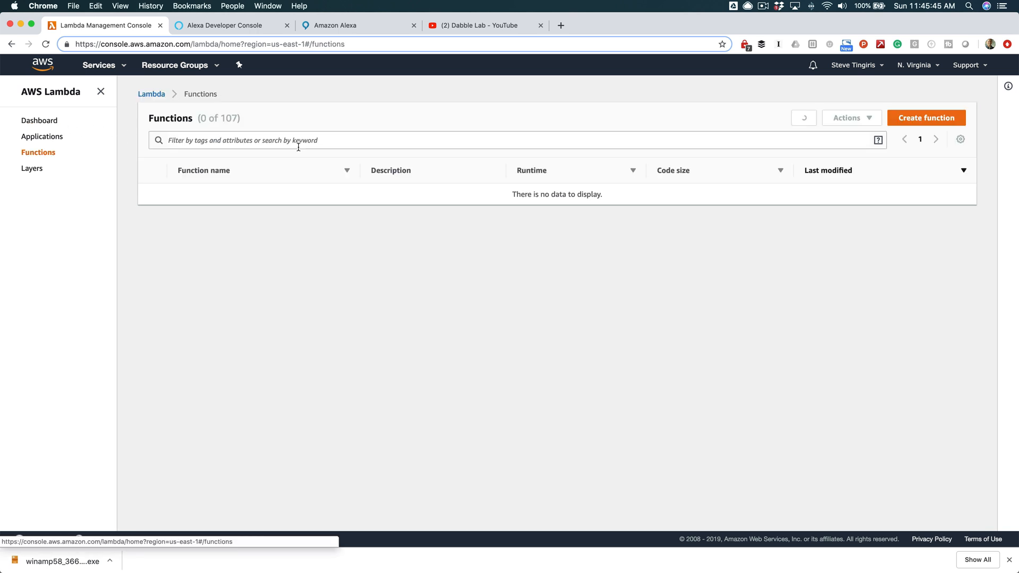
left_click(804, 117)
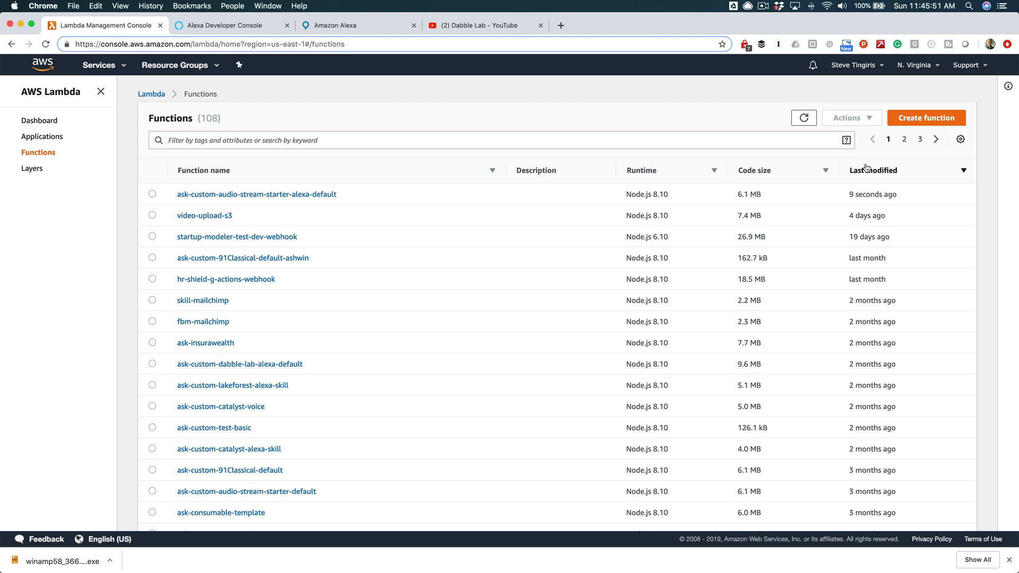
mouse_move(186, 203)
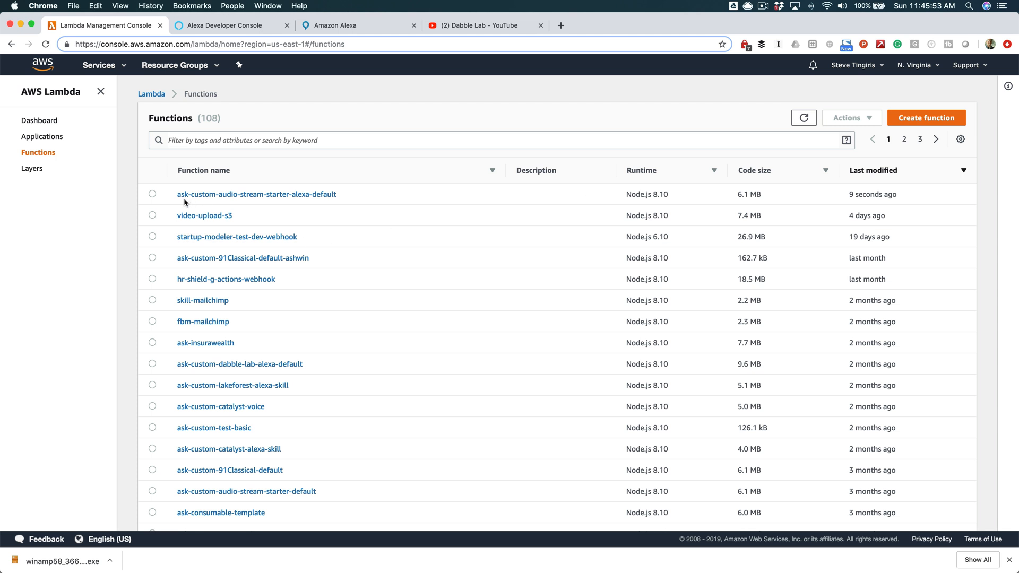
mouse_move(240, 197)
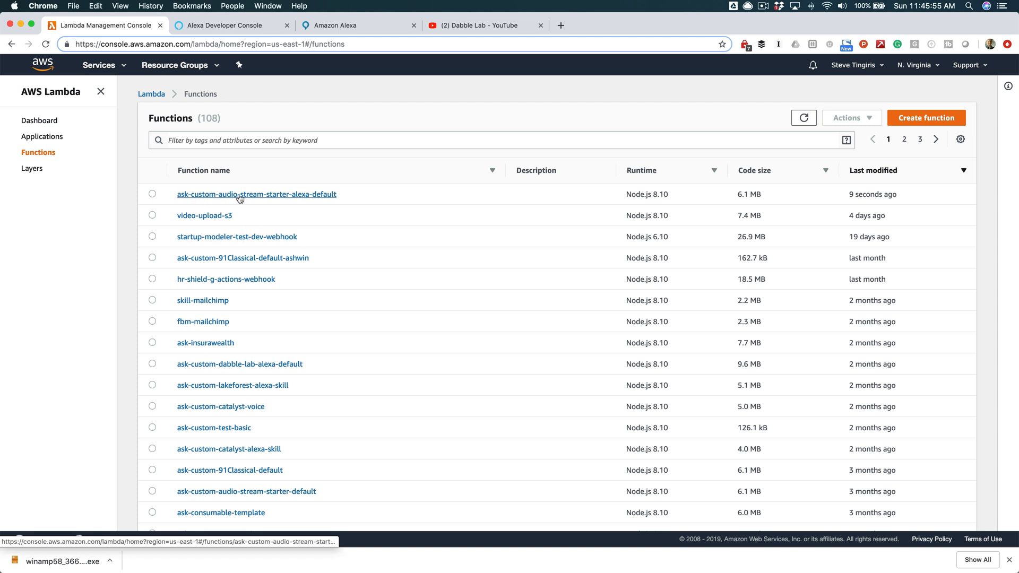
left_click(240, 194)
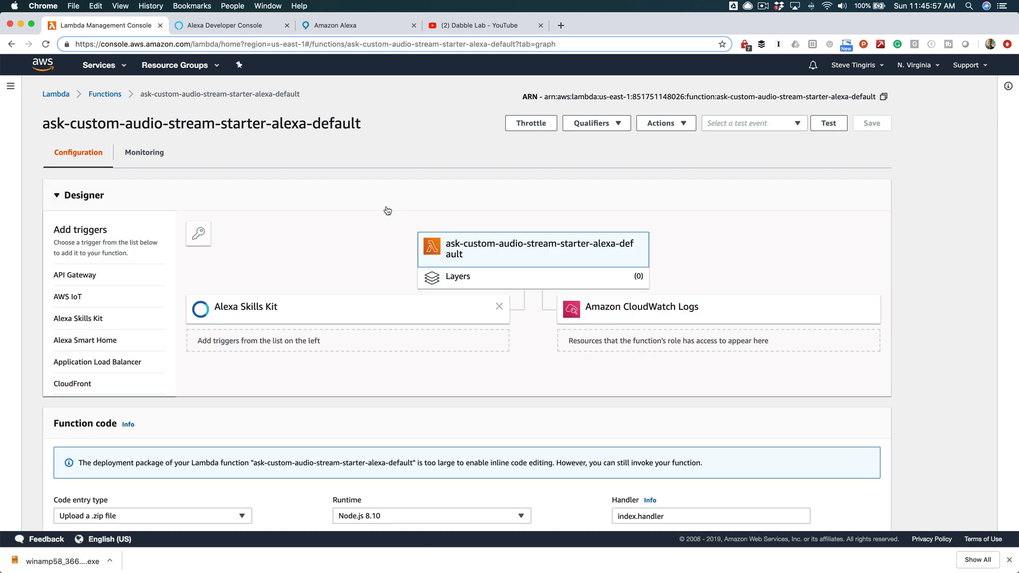
Step: Scroll through the function's Designer with its Alexa Skills Kit trigger and the Function code section
scroll("down", 3)
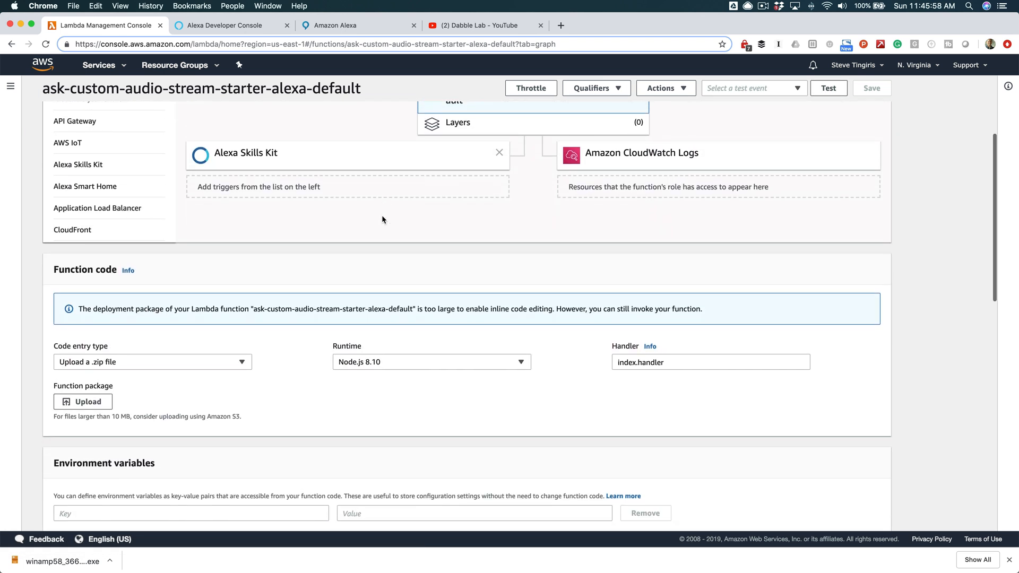
scroll("down", 3)
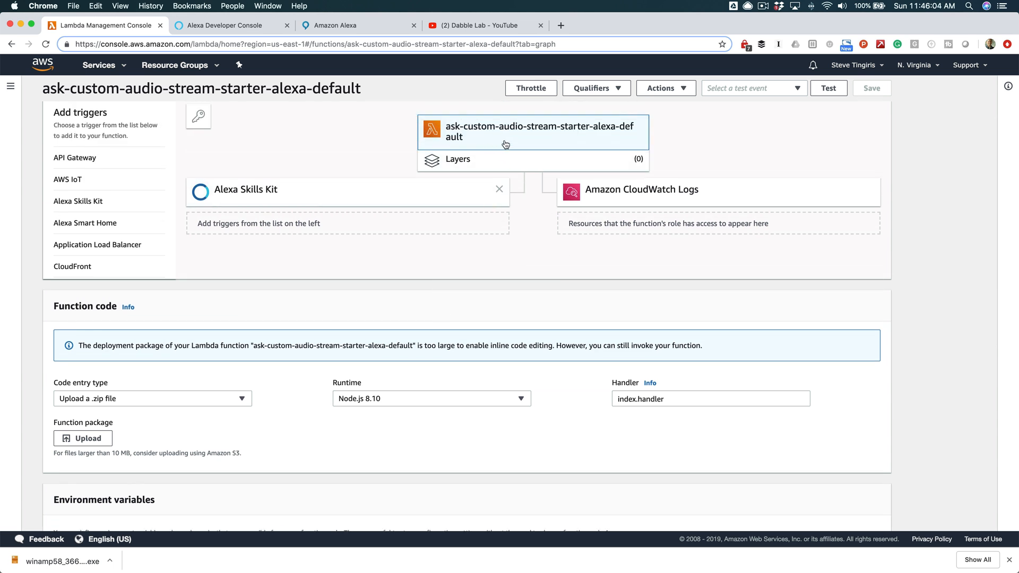
scroll("down", 3)
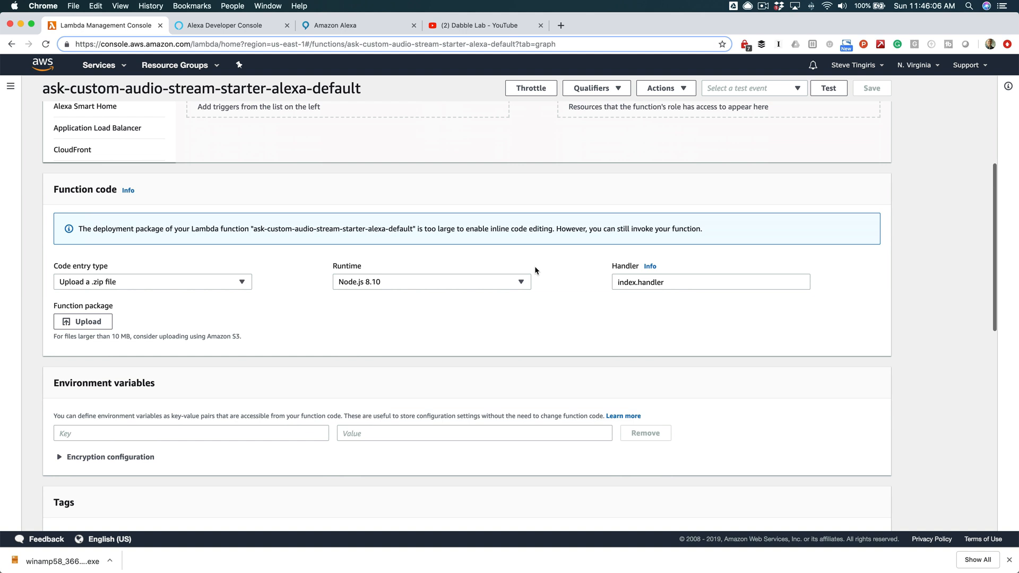
scroll("down", 3)
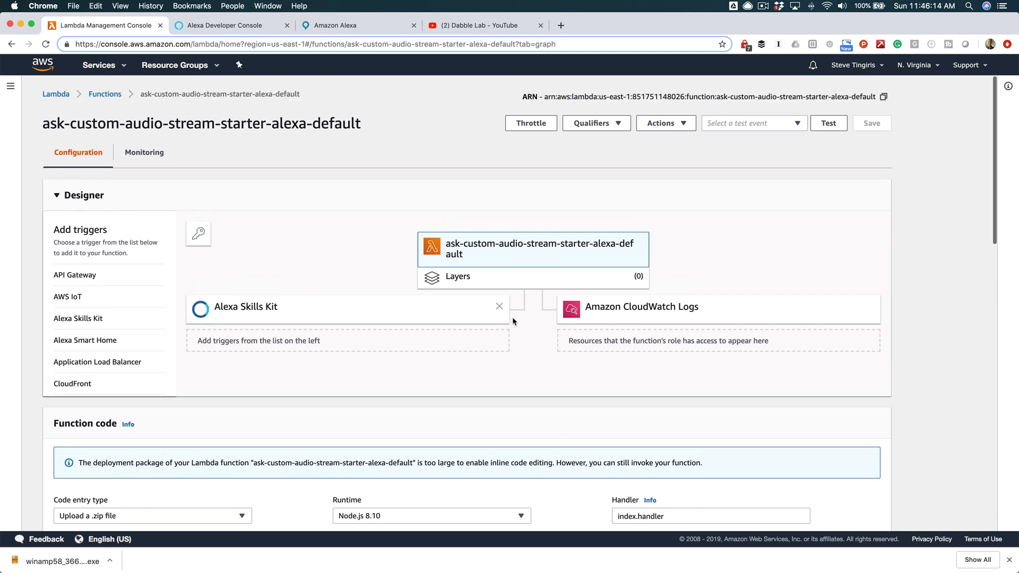
mouse_move(288, 59)
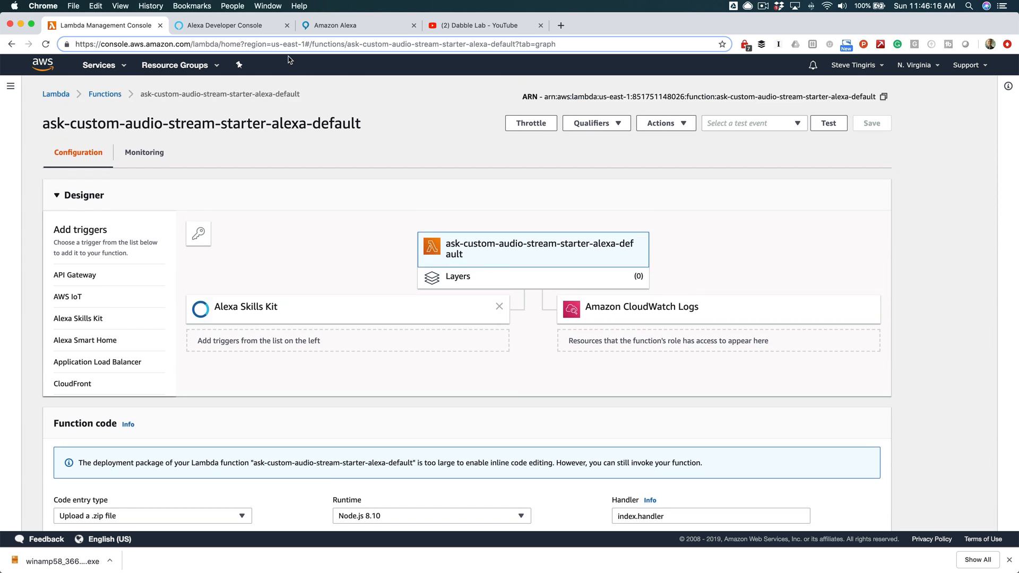
Step: Reload the Alexa skills list and open the new audio-stream-starter-alexa skill
left_click(225, 26)
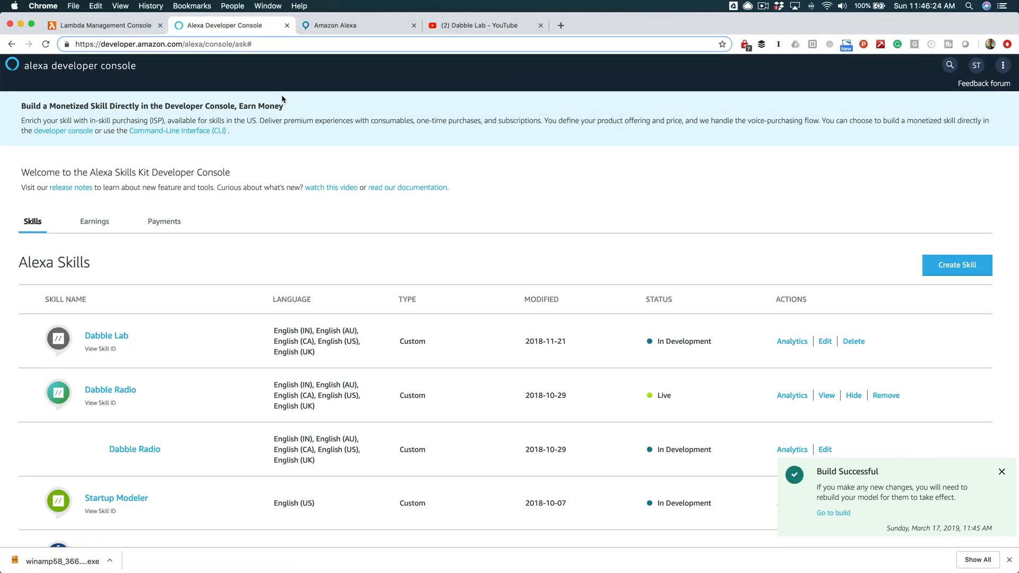
mouse_move(687, 121)
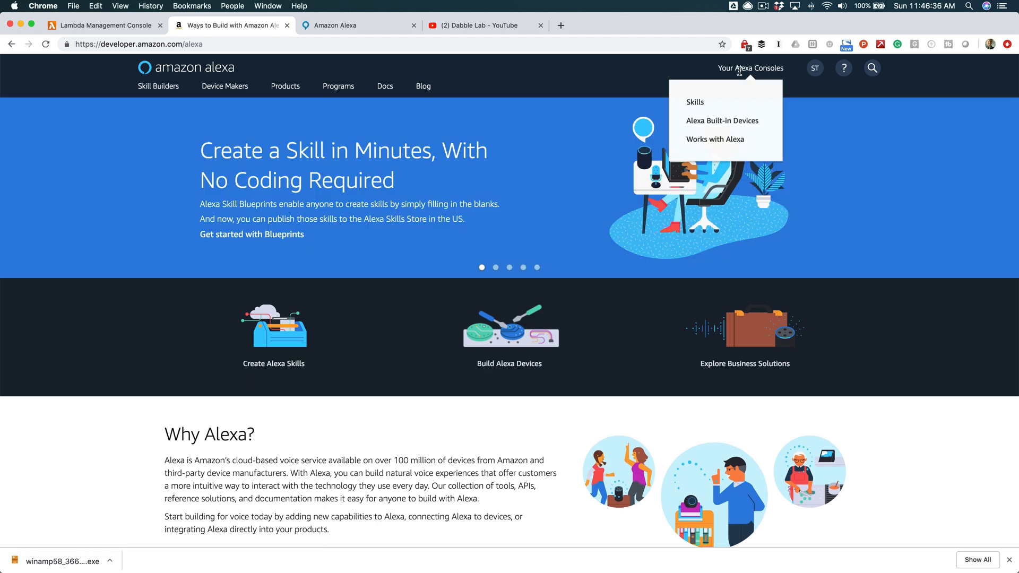
left_click(695, 102)
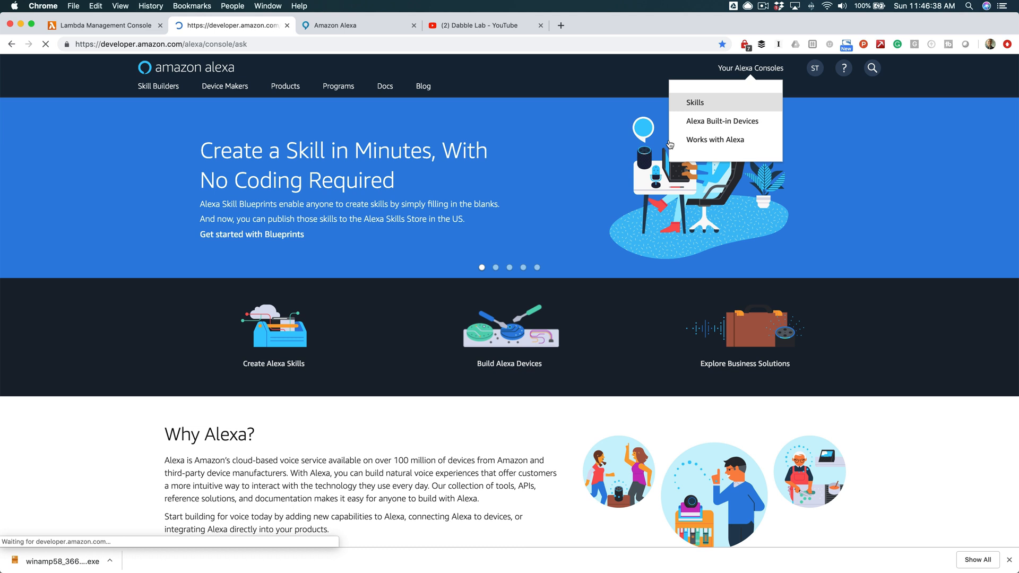
left_click(694, 103)
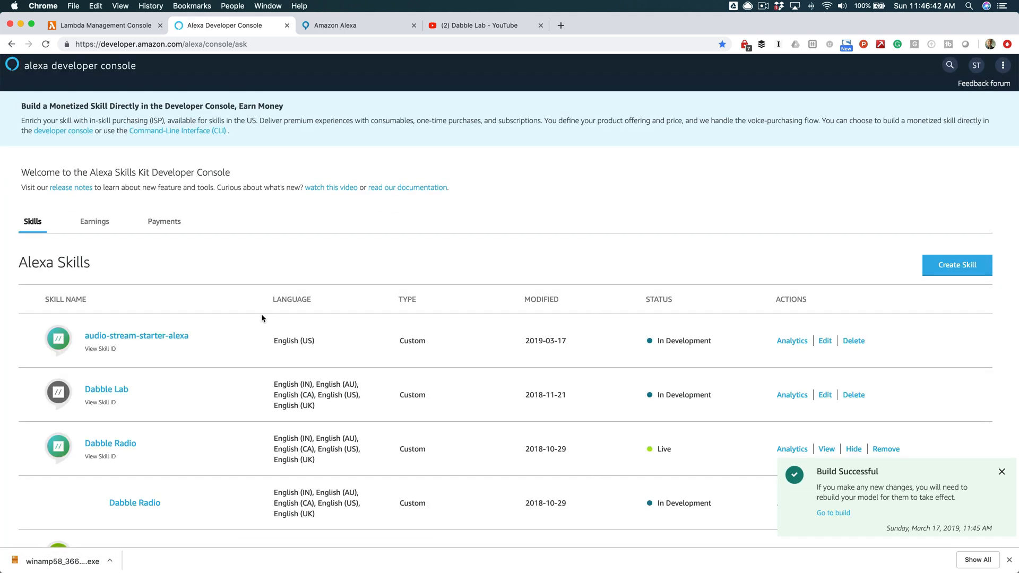
mouse_move(123, 339)
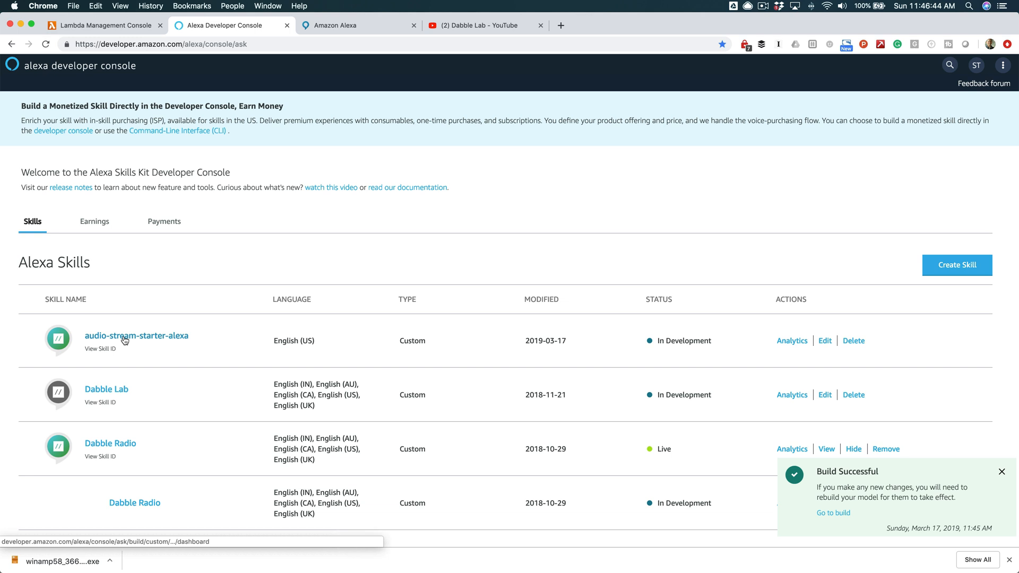
left_click(136, 335)
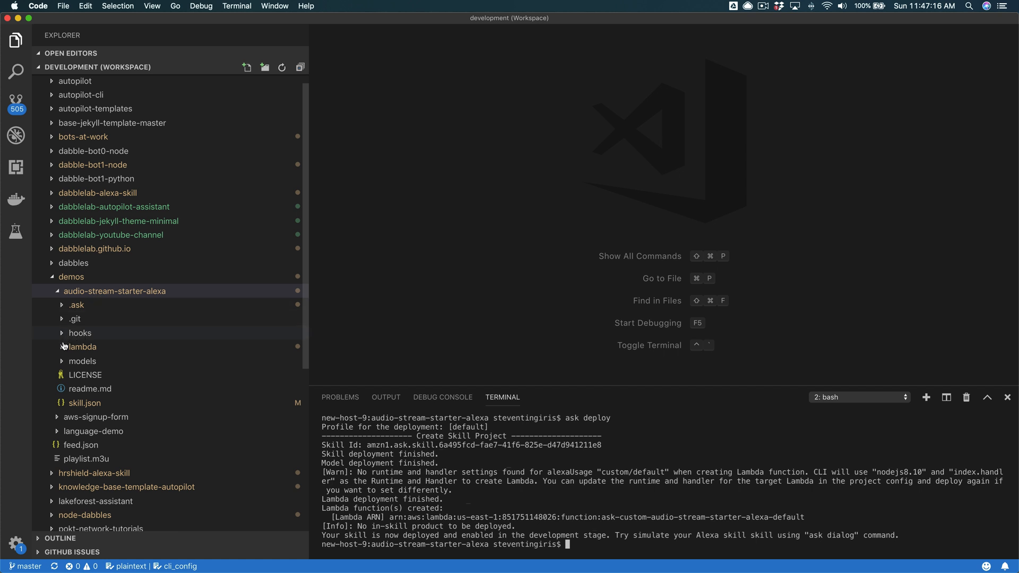
Step: Open lambda/custom/index.js and scroll to the STREAMS array with its stream URL and metadata
left_click(82, 346)
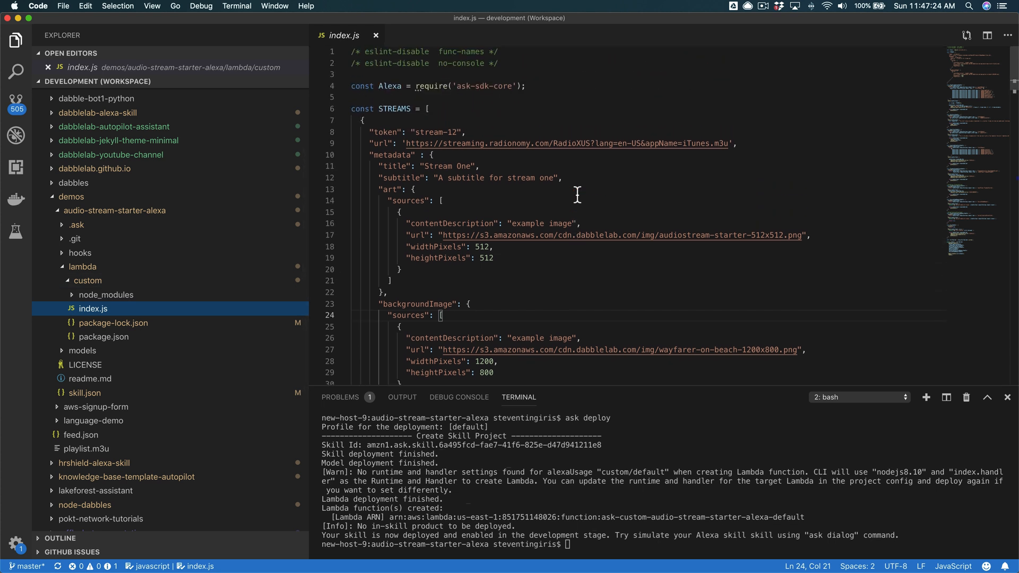
scroll("down", 3)
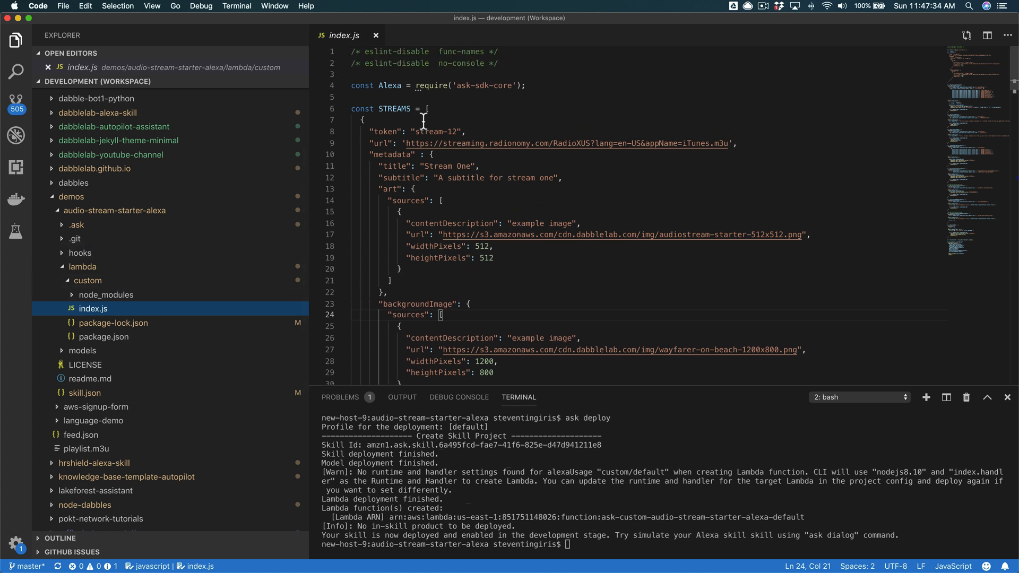
mouse_move(598, 155)
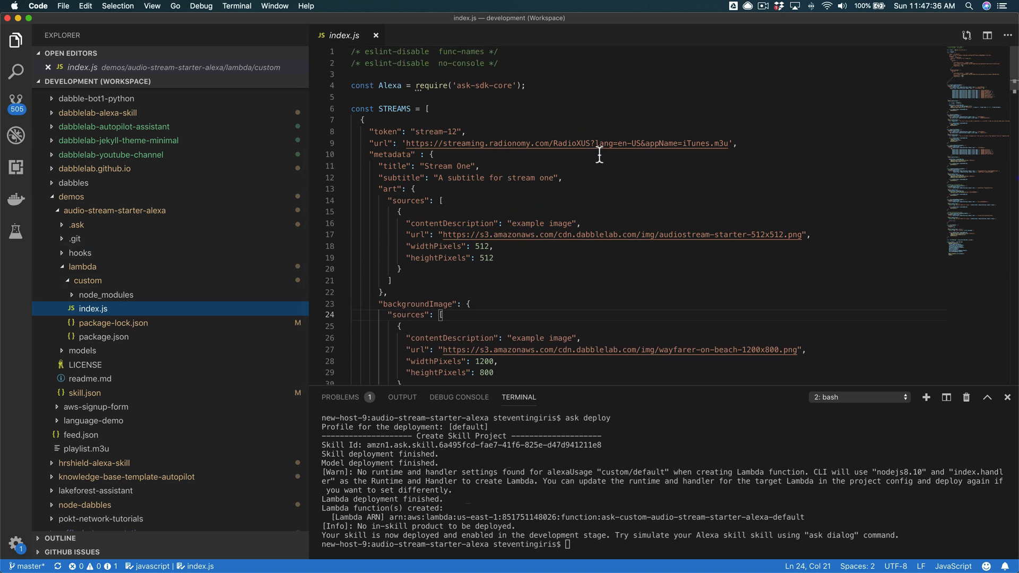
mouse_move(510, 151)
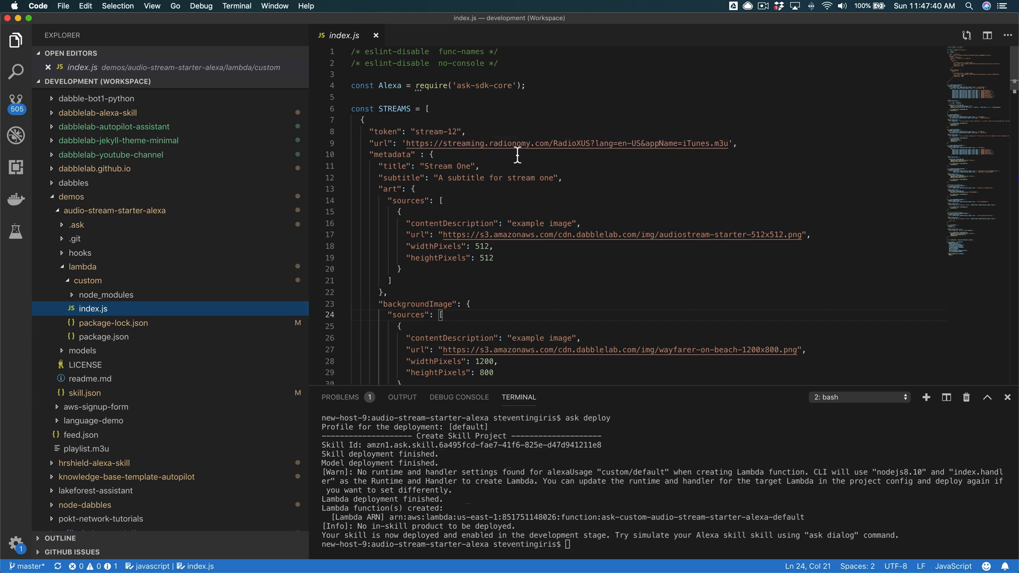
mouse_move(534, 151)
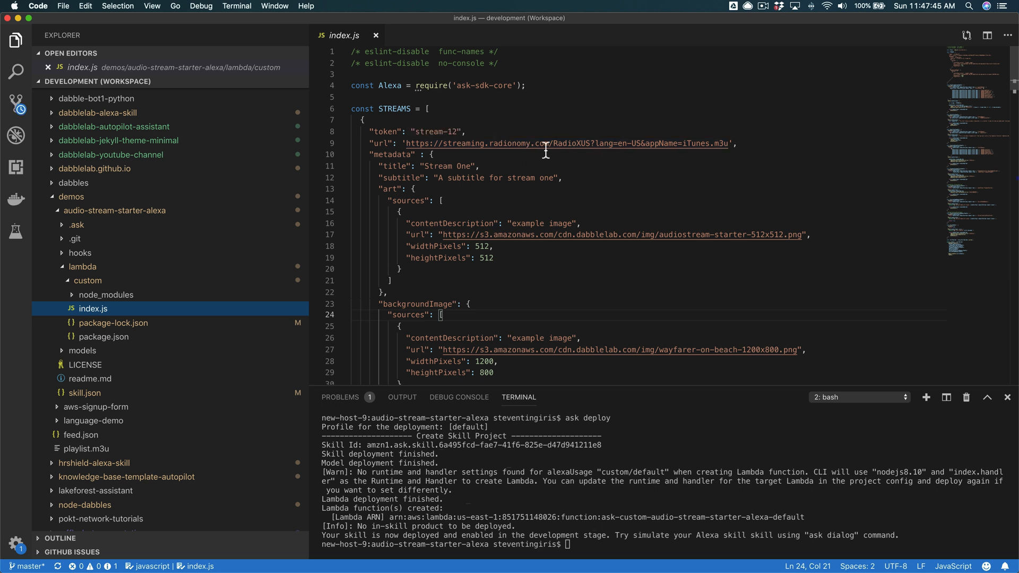
mouse_move(604, 158)
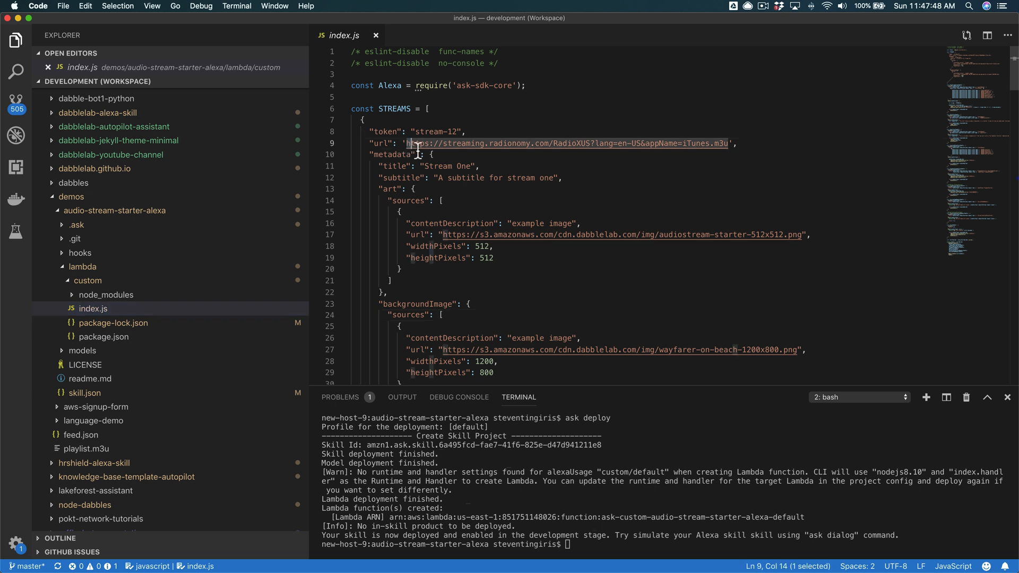
left_click_drag(413, 144, 729, 143)
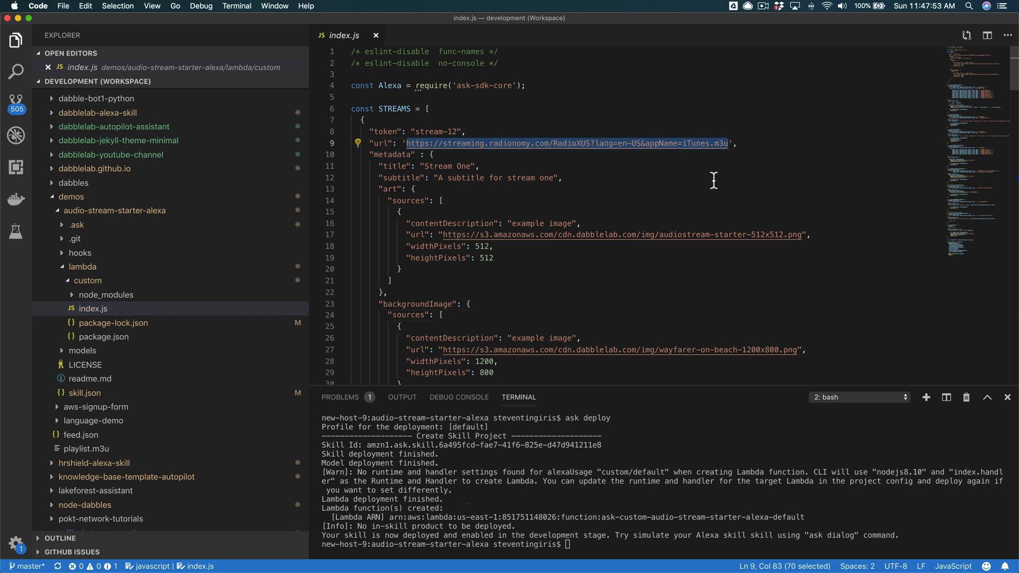
scroll("down", 3)
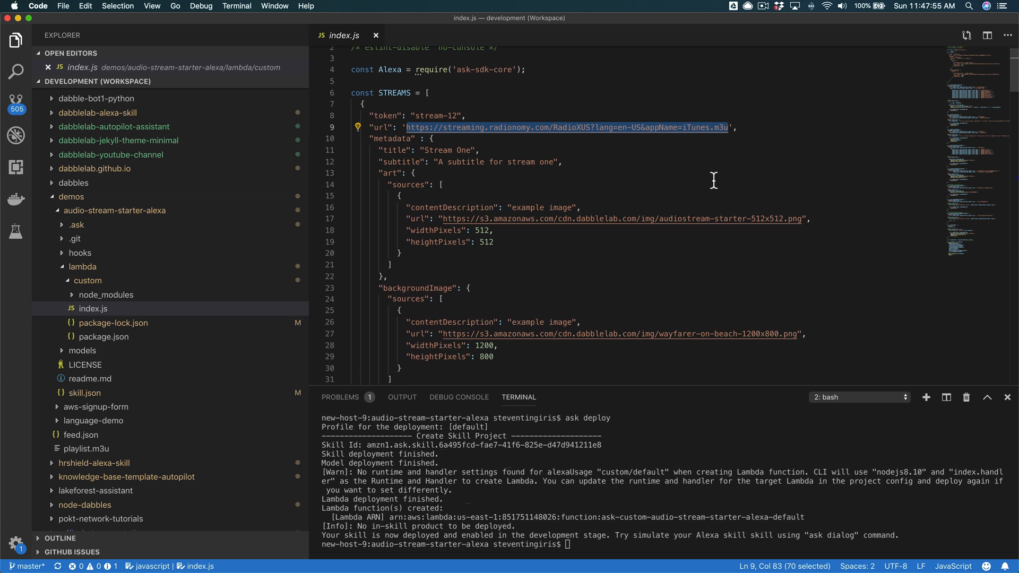
left_click(501, 230)
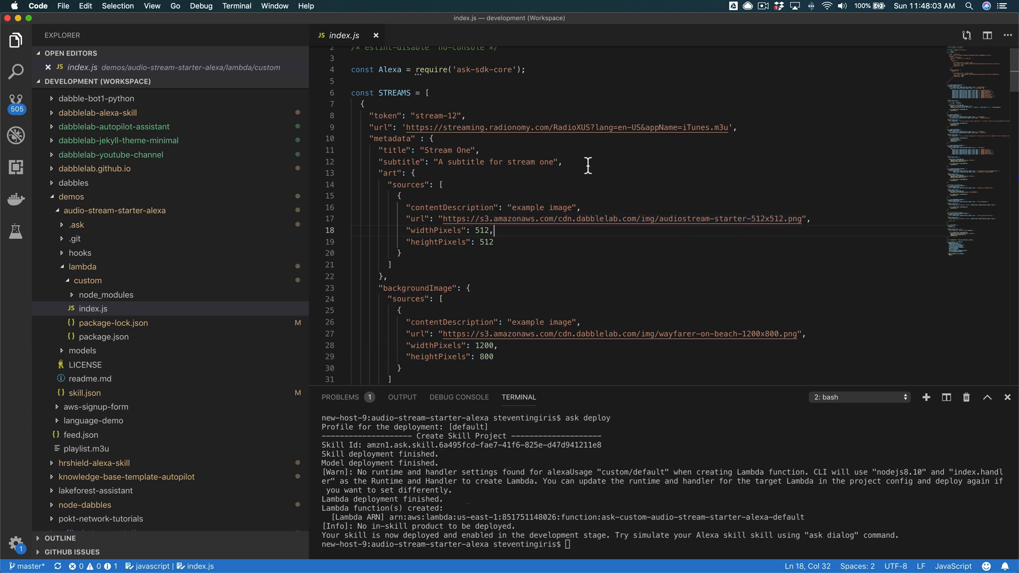
mouse_move(596, 280)
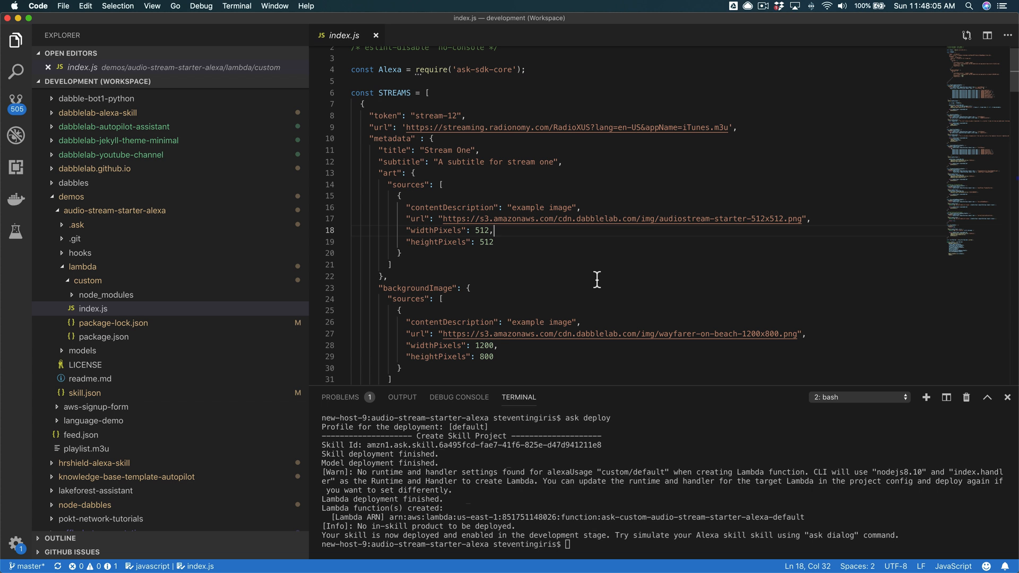
mouse_move(703, 231)
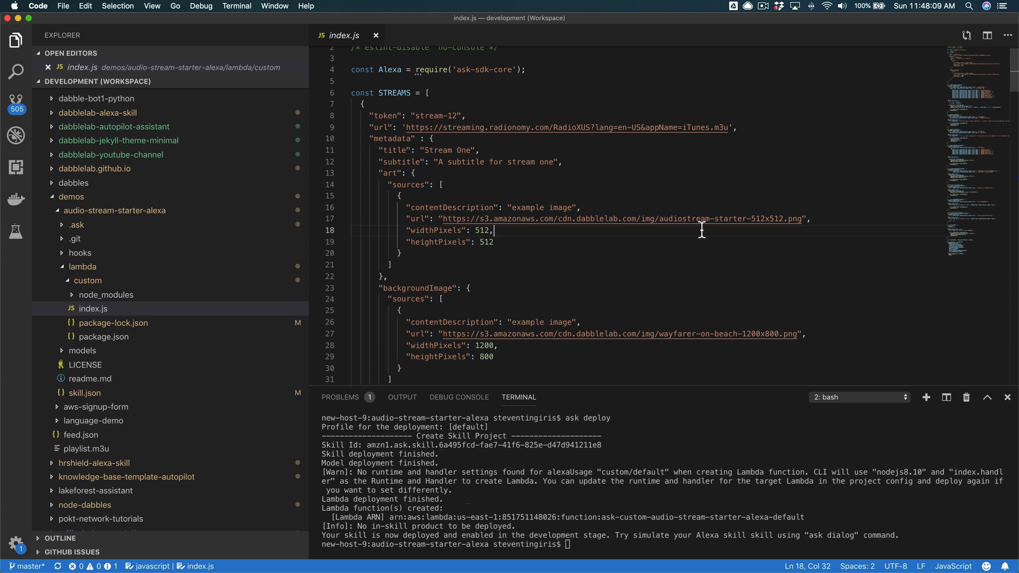
mouse_move(722, 244)
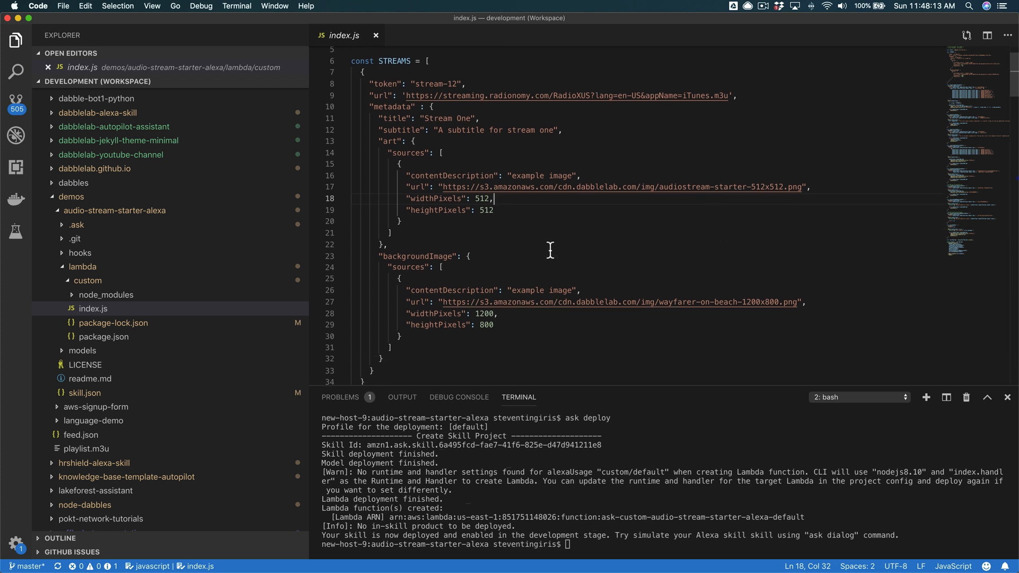
mouse_move(783, 305)
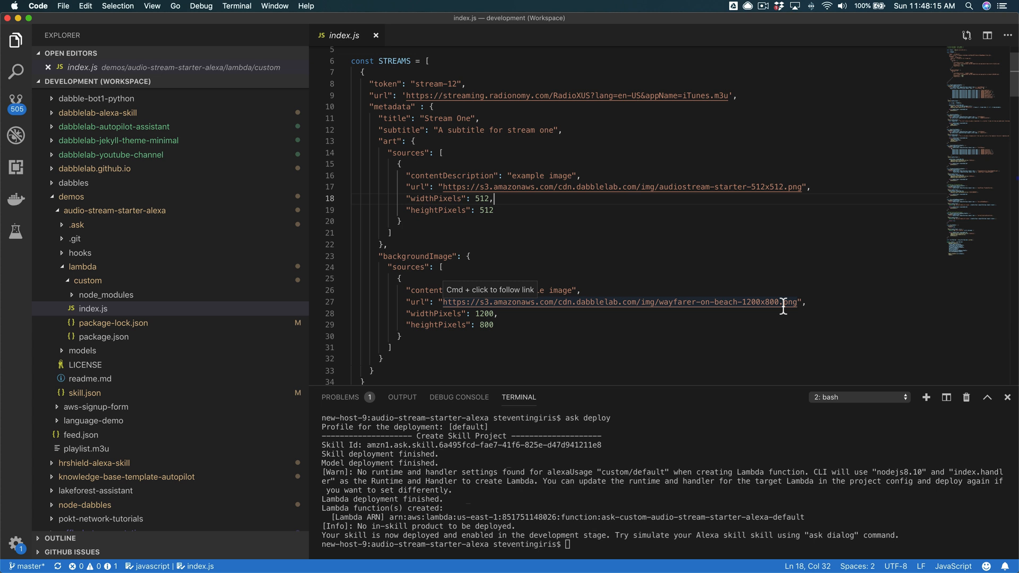
mouse_move(774, 266)
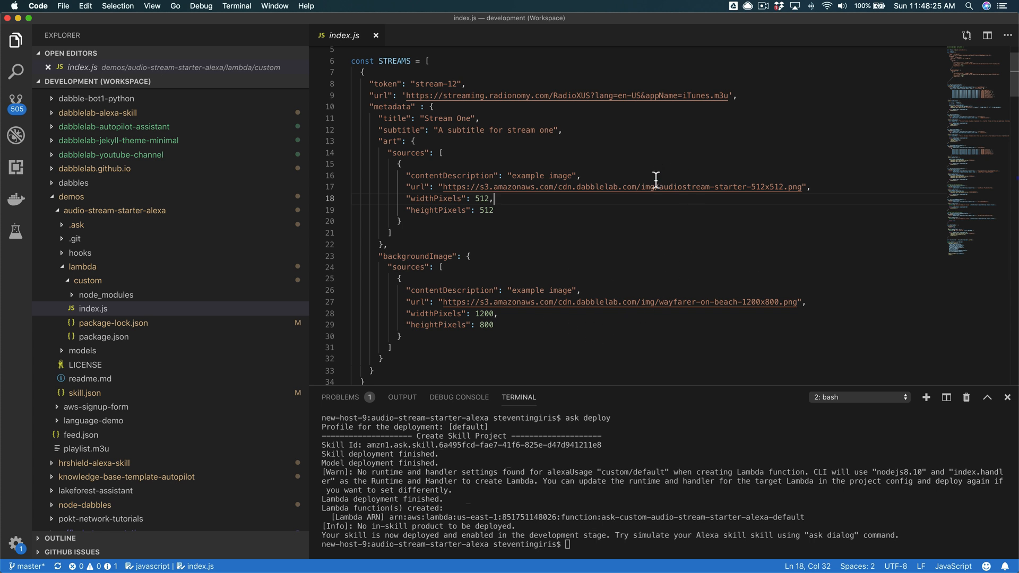
mouse_move(457, 132)
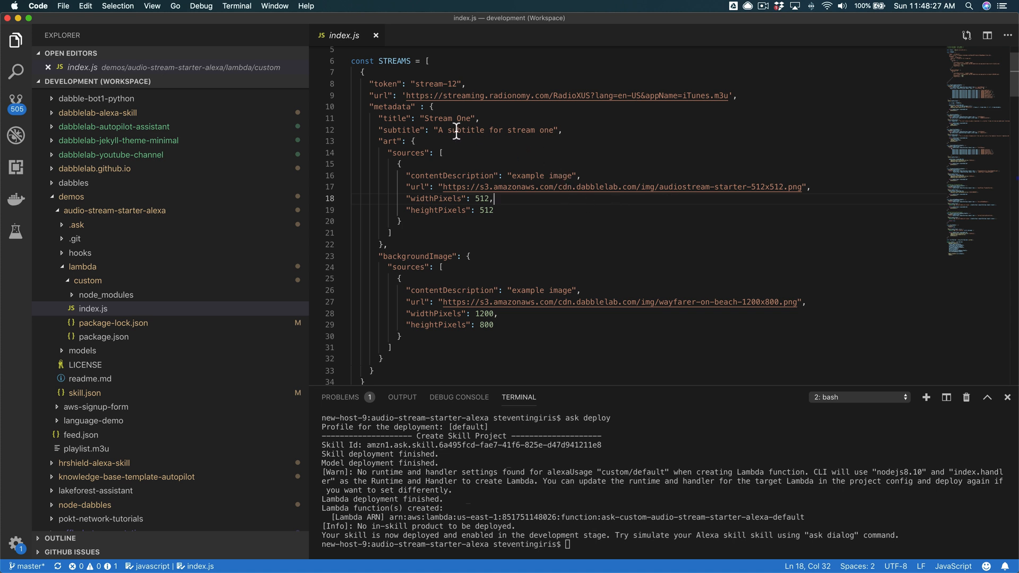
double_click(443, 119)
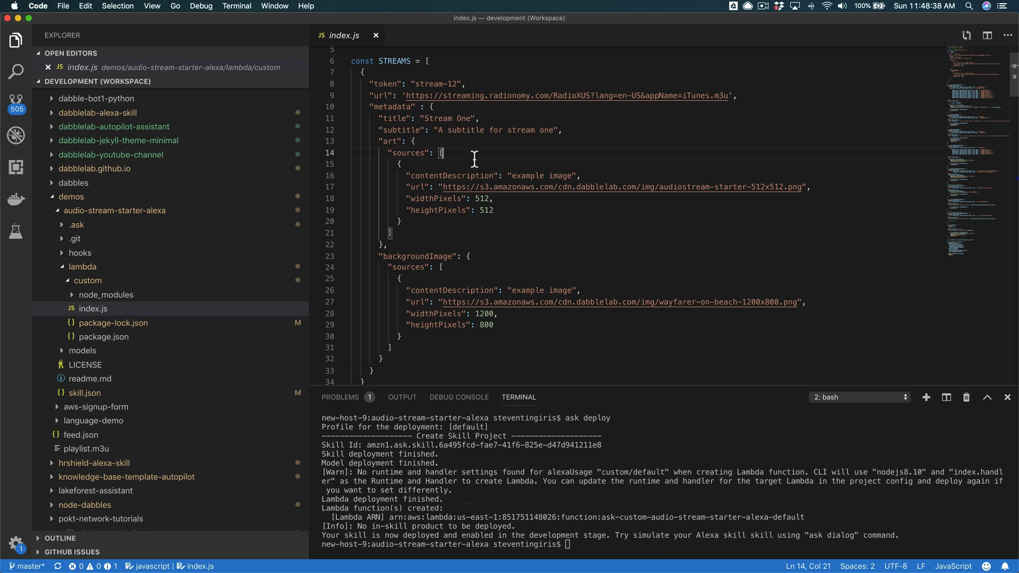
scroll("down", 3)
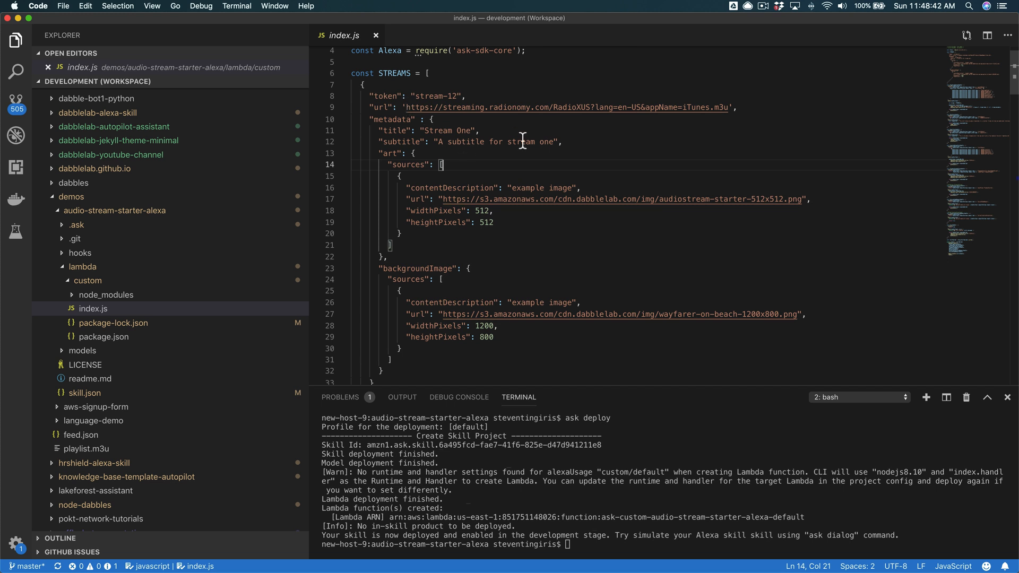
mouse_move(535, 148)
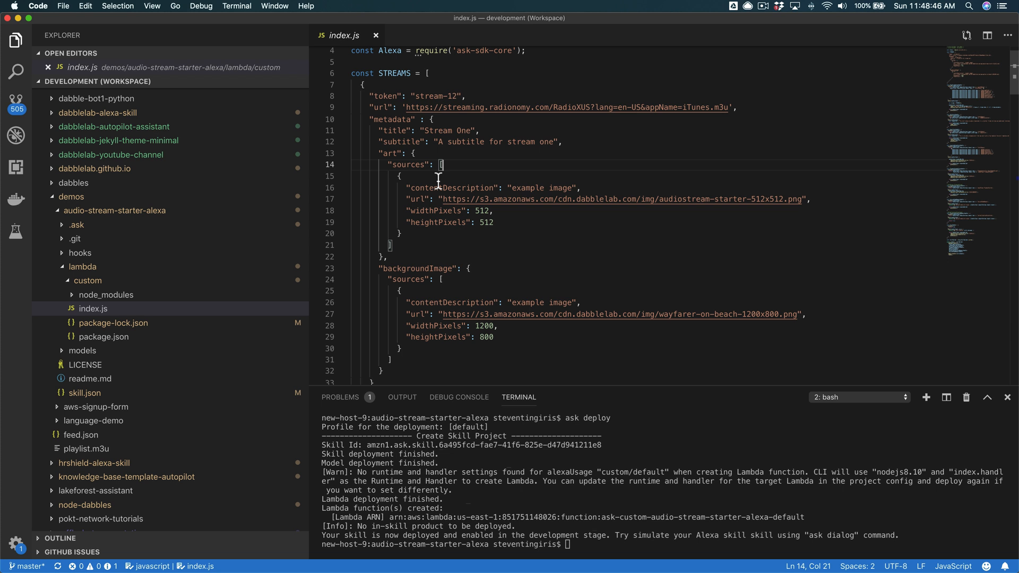
mouse_move(552, 209)
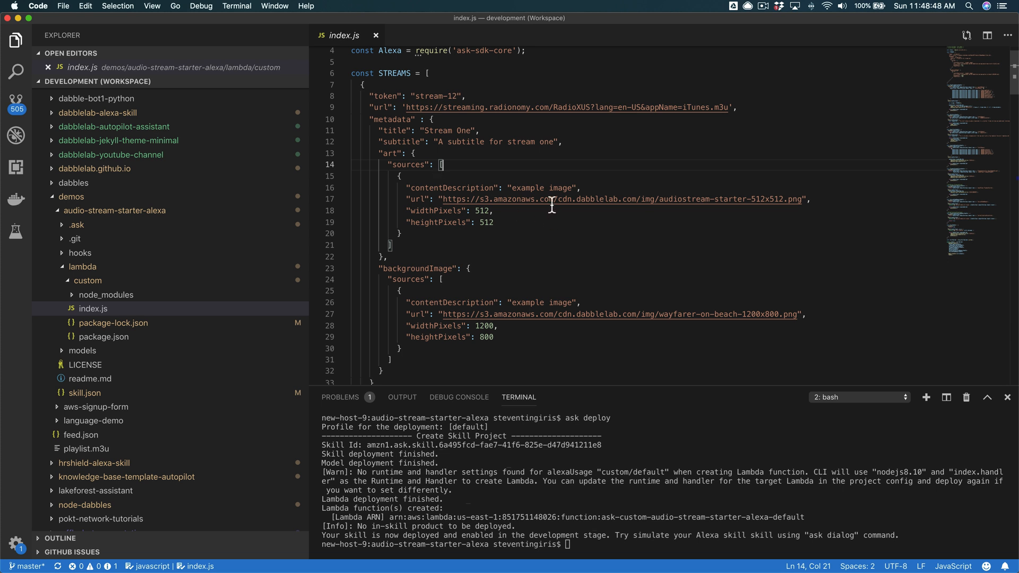
mouse_move(450, 96)
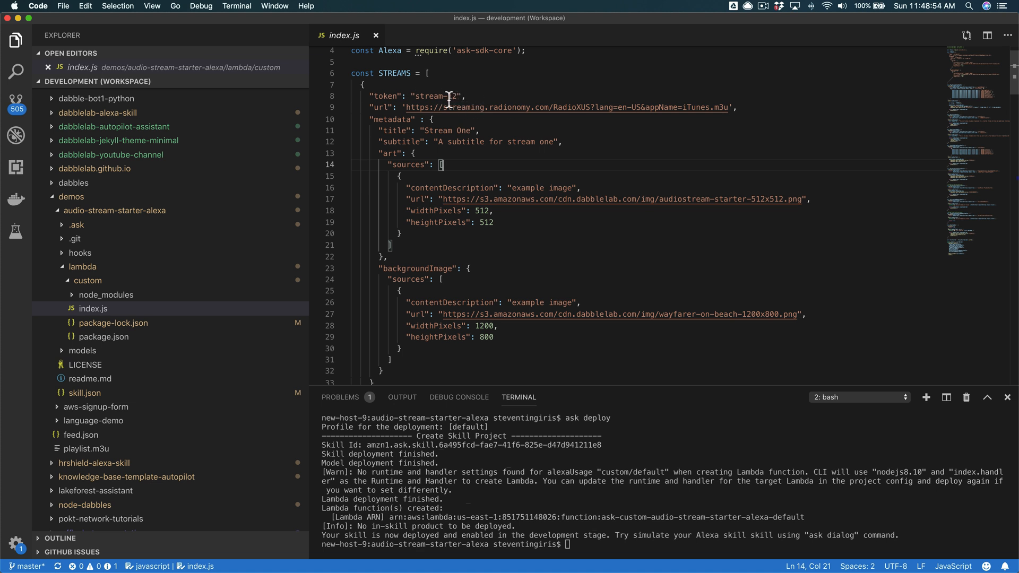
mouse_move(484, 161)
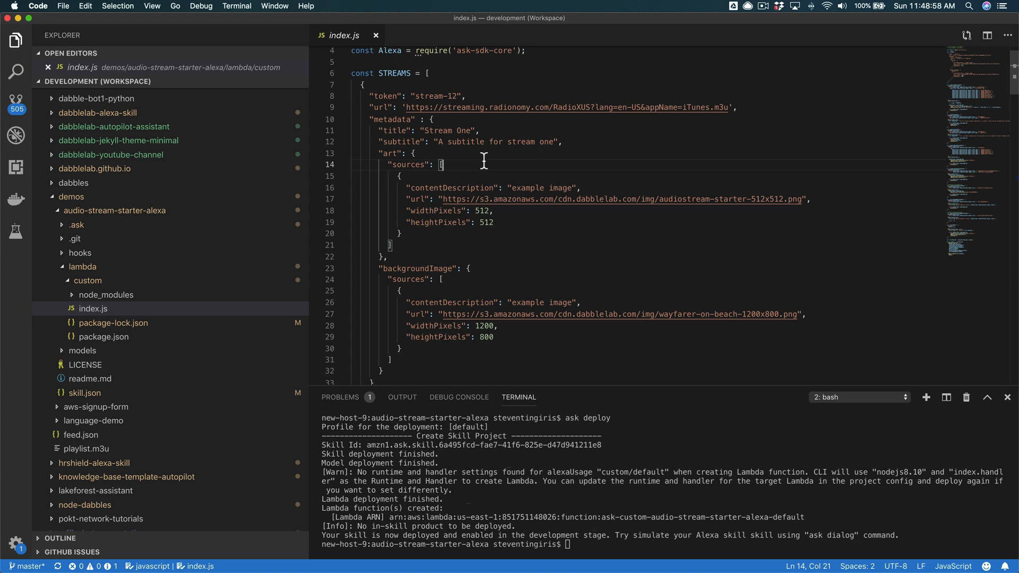
scroll("down", 3)
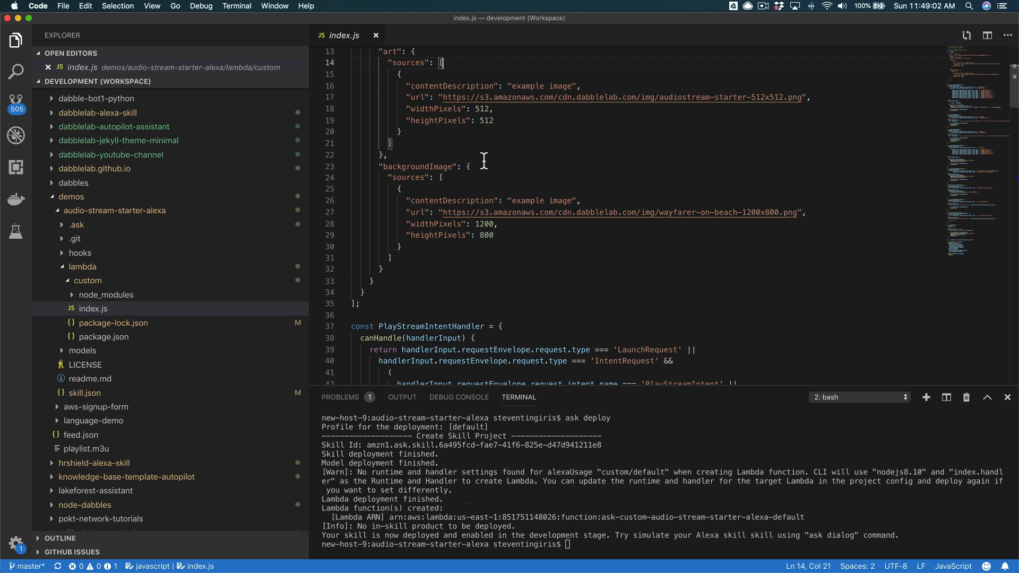
scroll("down", 3)
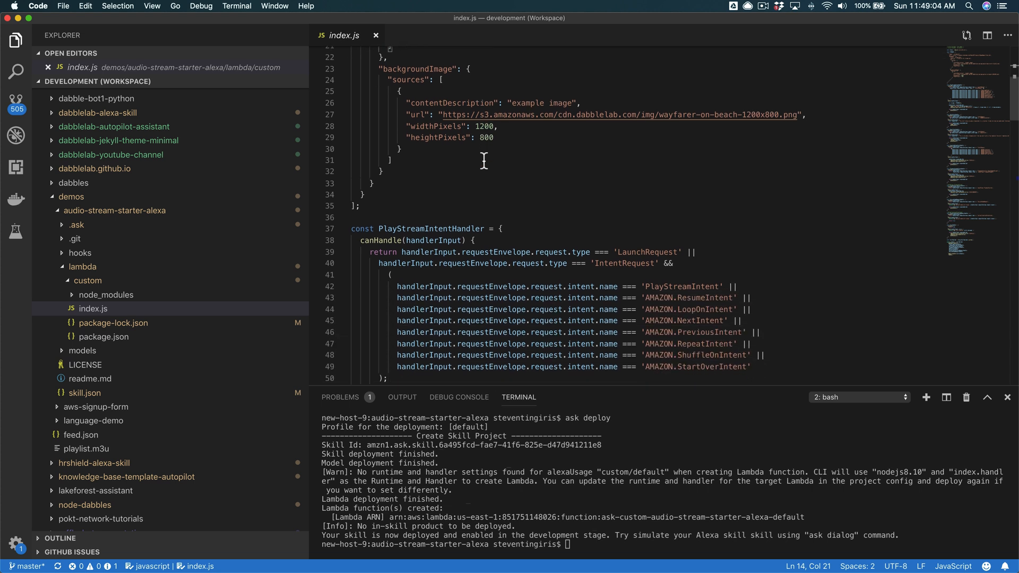
scroll("down", 3)
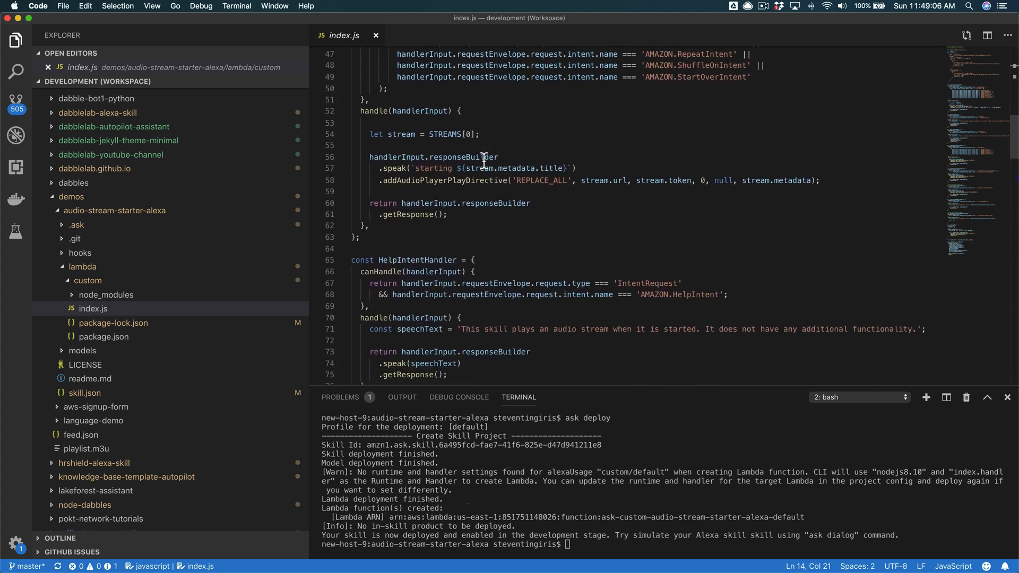
scroll("down", 3)
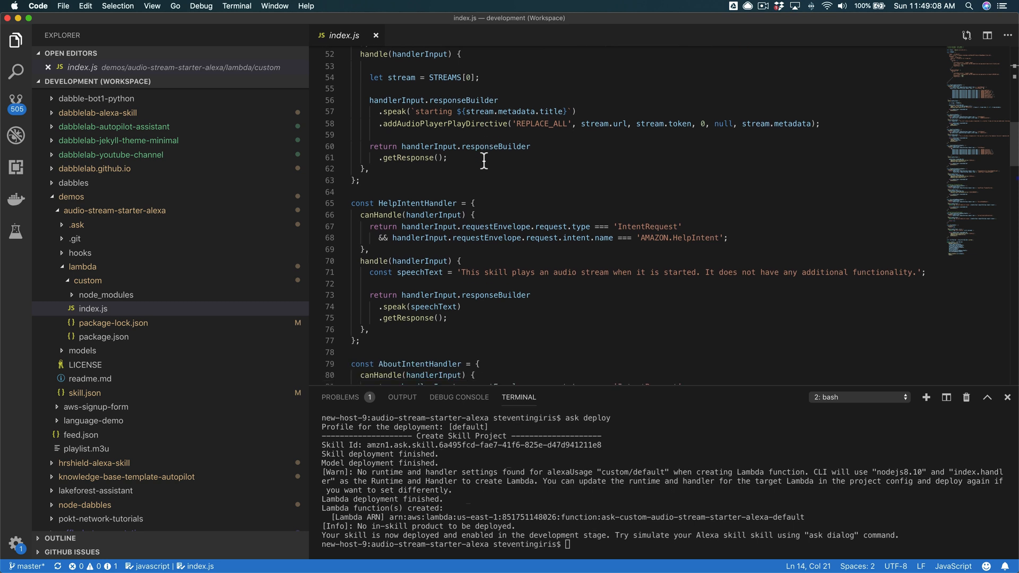
scroll("down", 3)
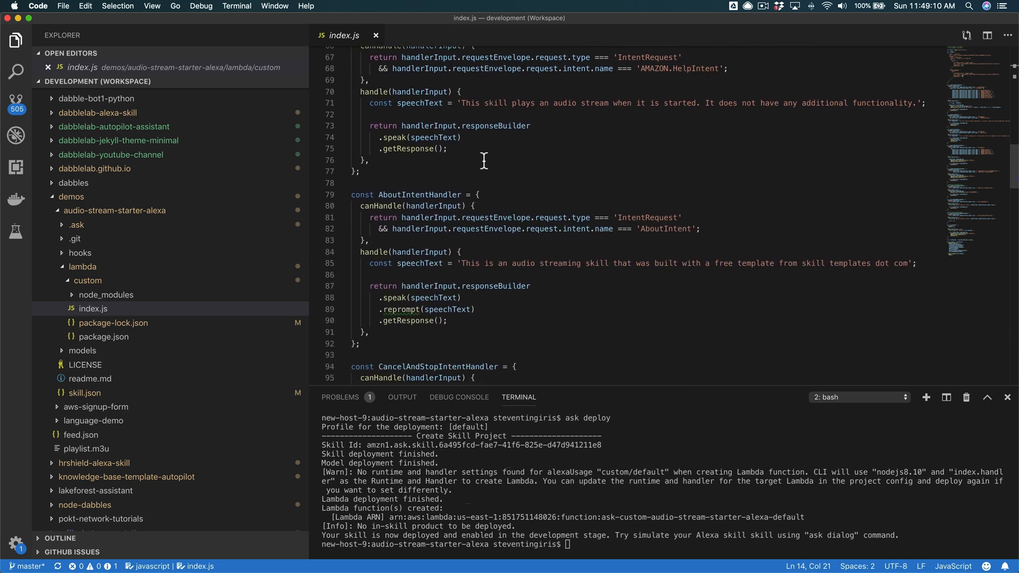
scroll("down", 3)
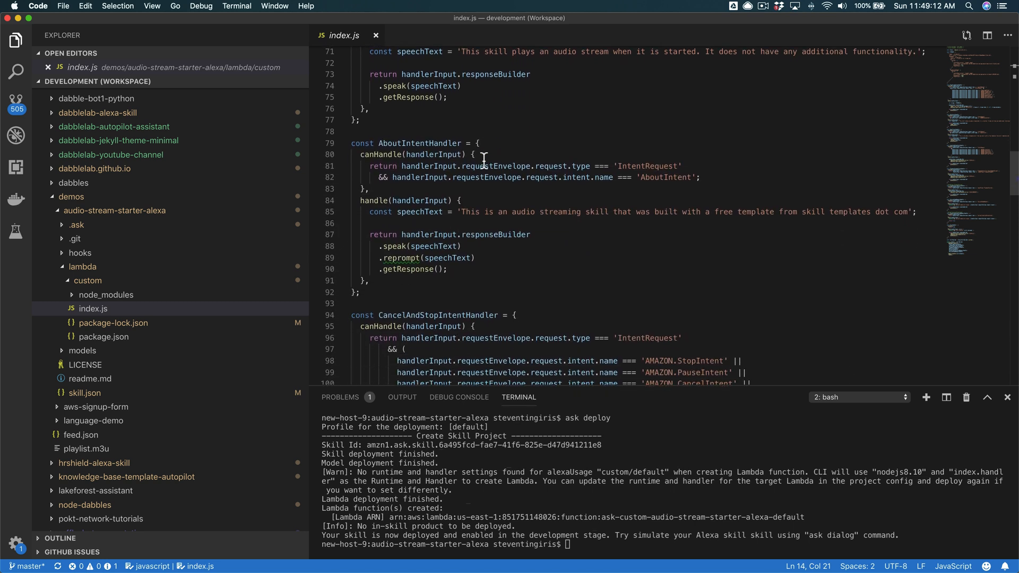
scroll("down", 3)
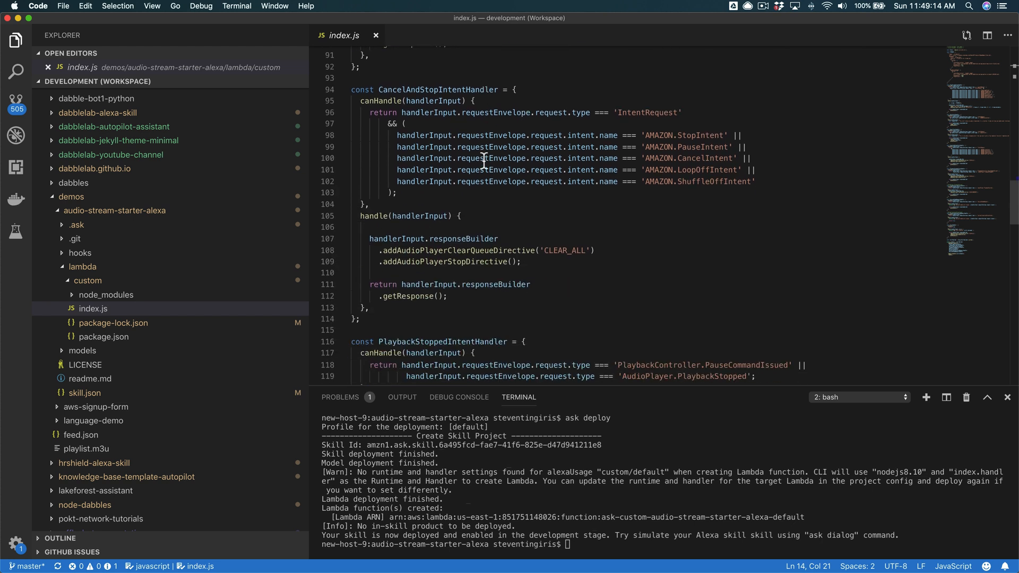
scroll("down", 3)
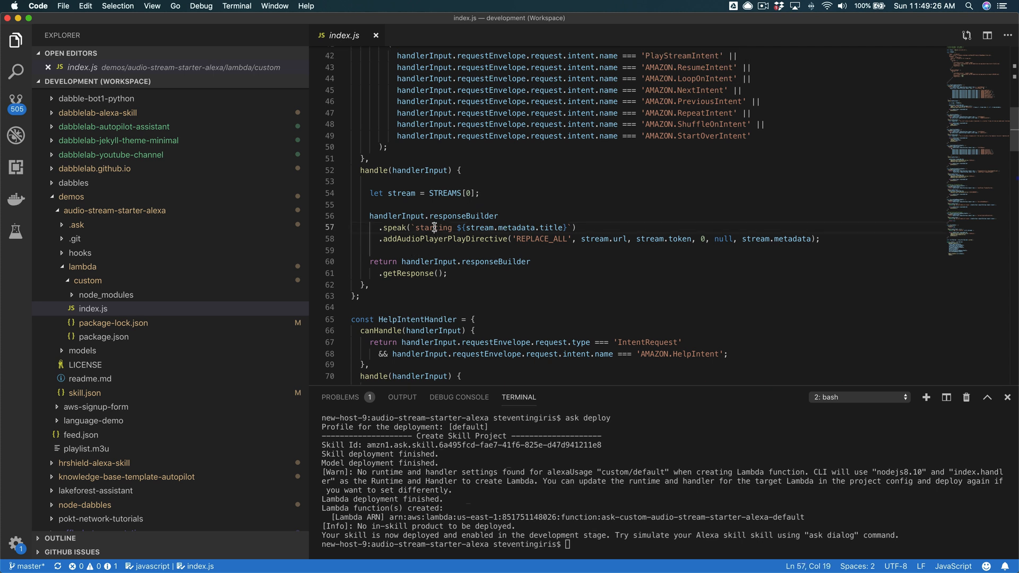
double_click(433, 227)
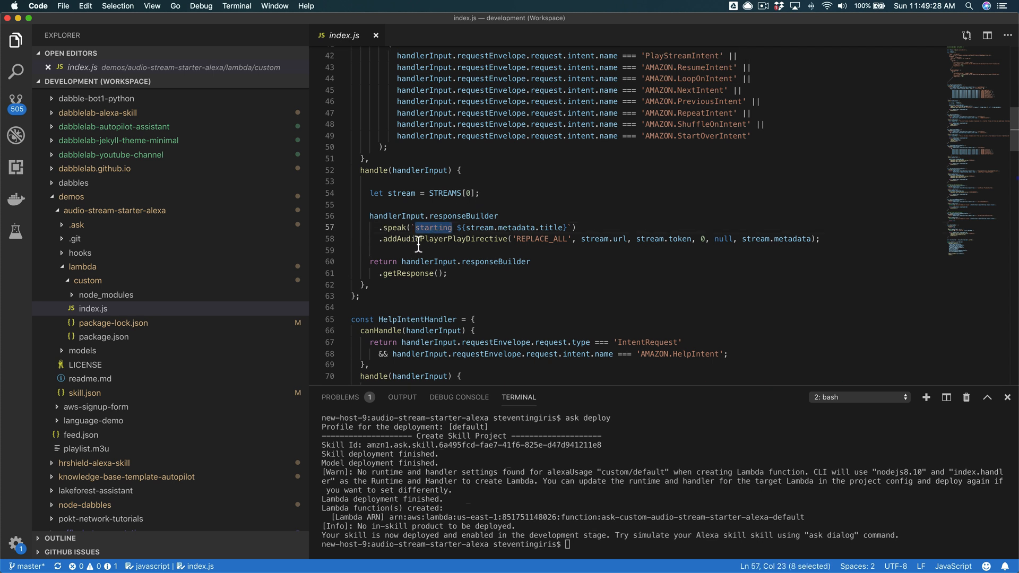
mouse_move(478, 233)
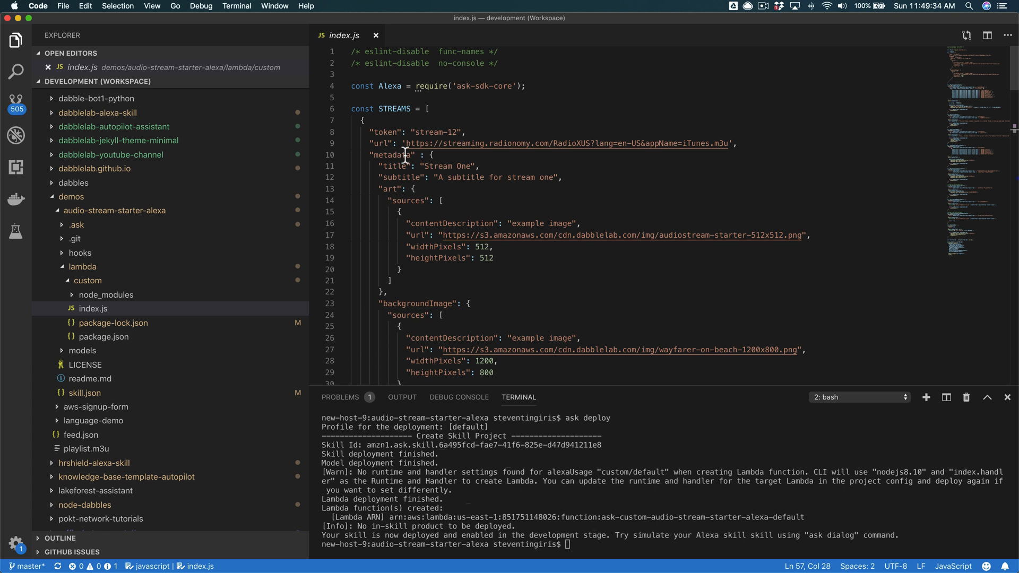
mouse_move(461, 199)
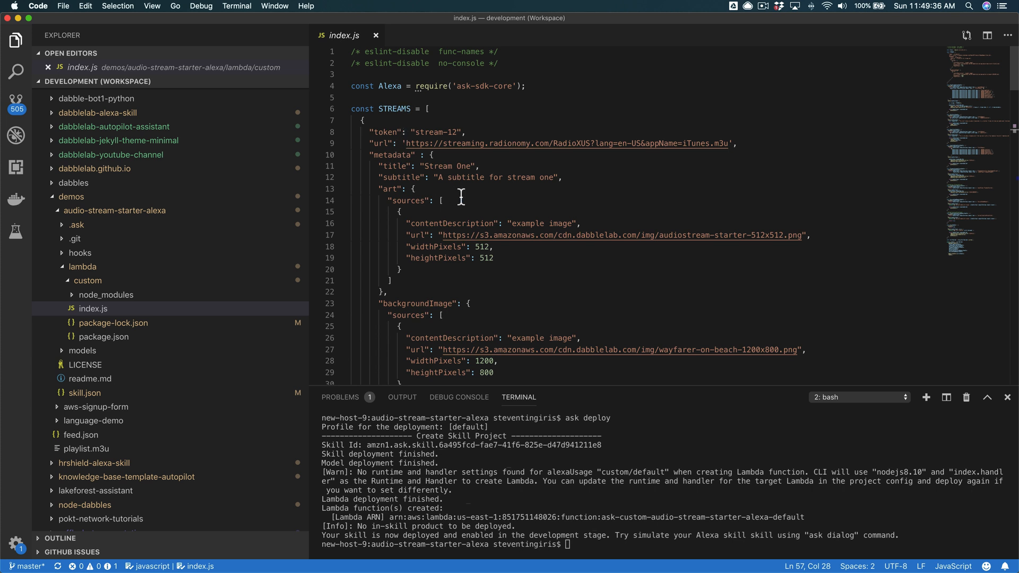
scroll("down", 3)
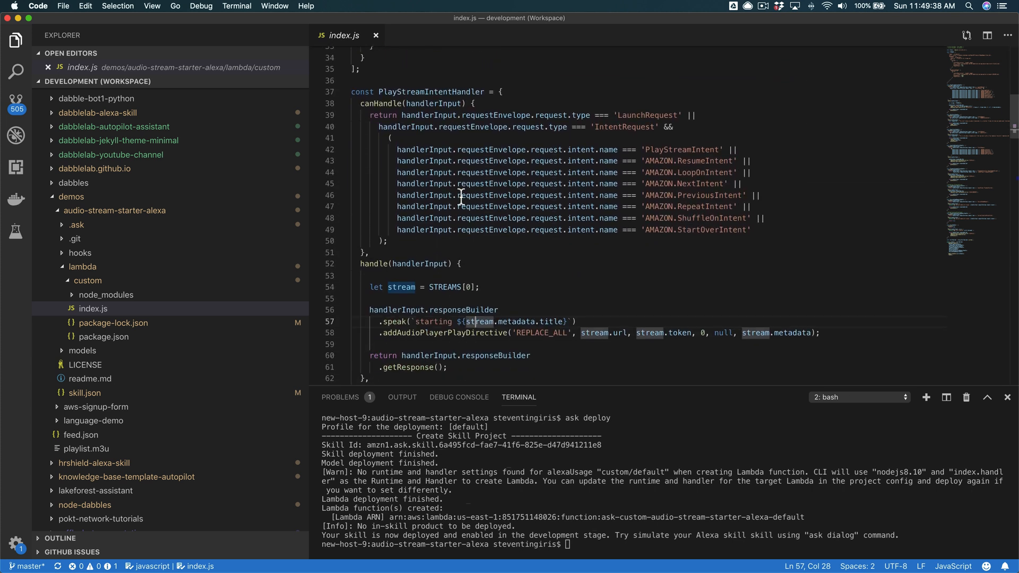
scroll("down", 3)
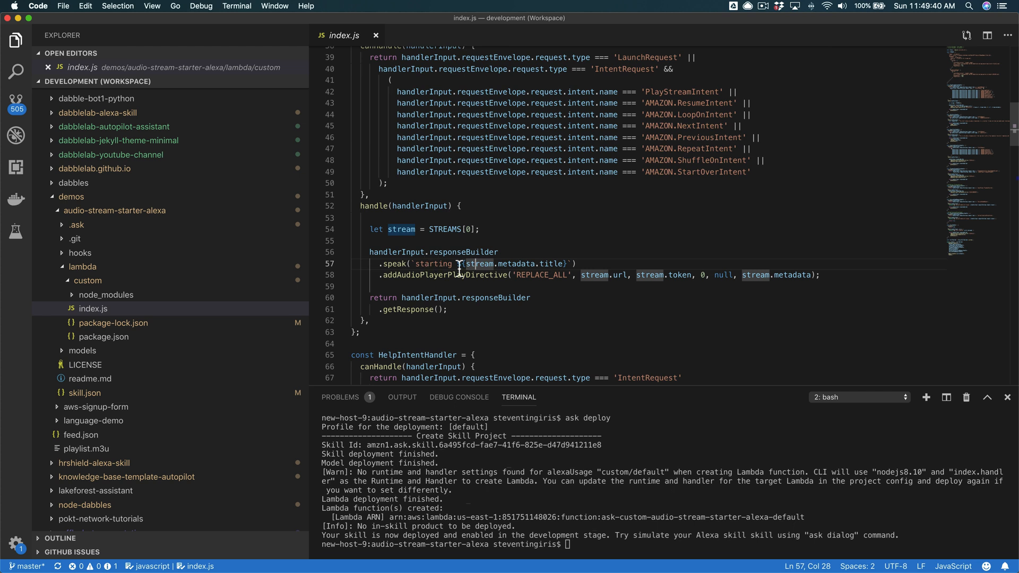
mouse_move(560, 236)
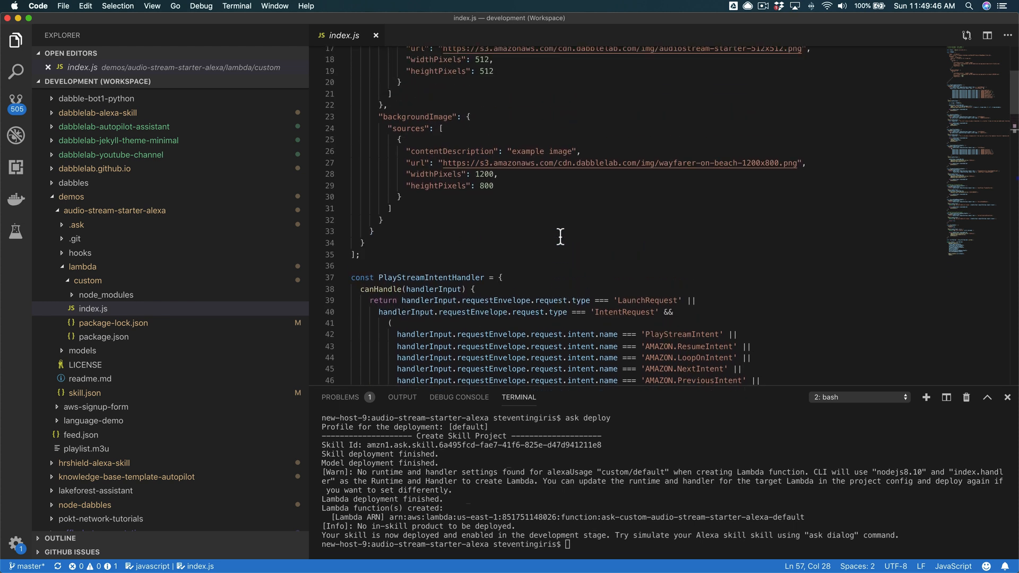
scroll("down", 3)
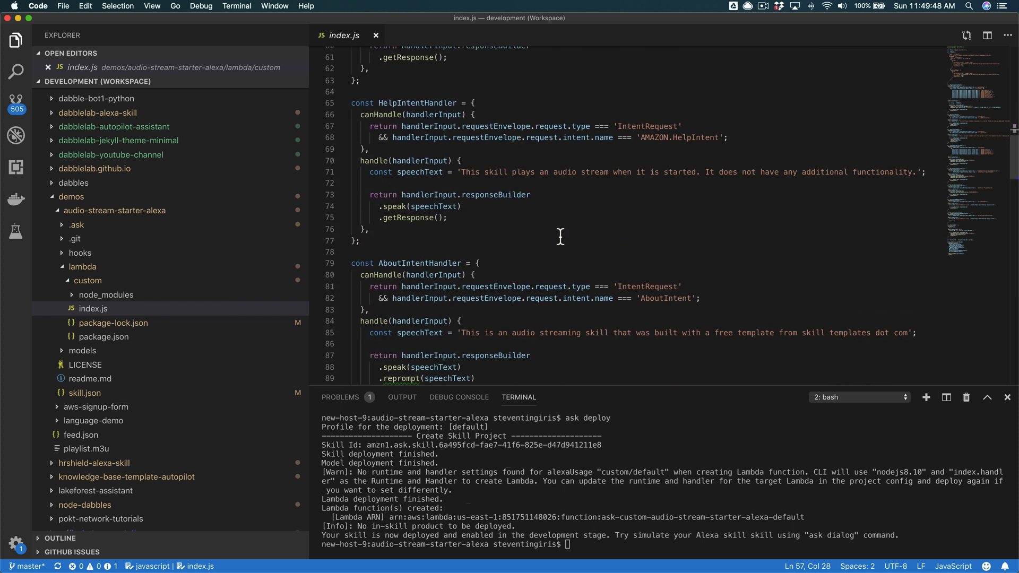
scroll("down", 3)
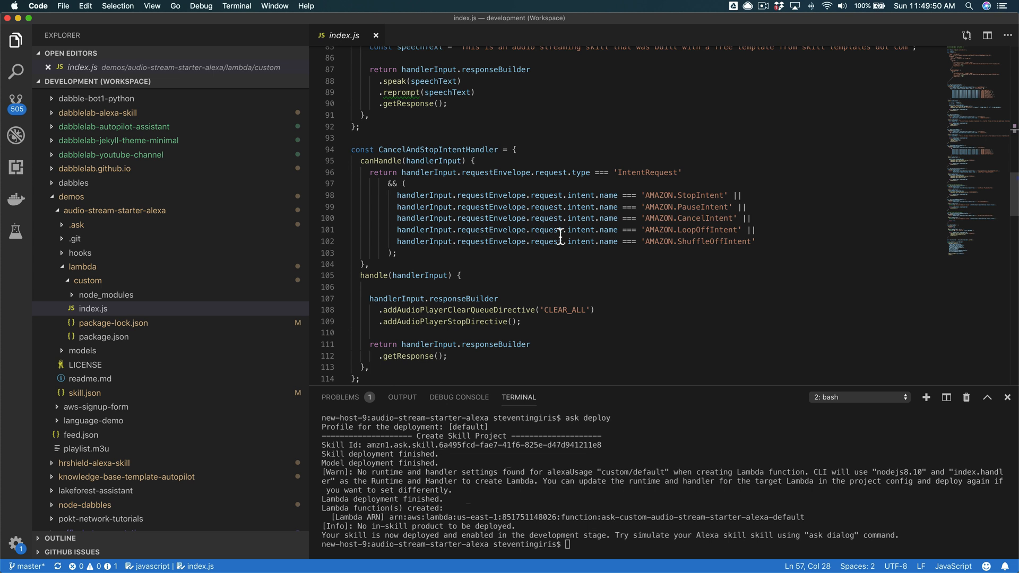
scroll("down", 3)
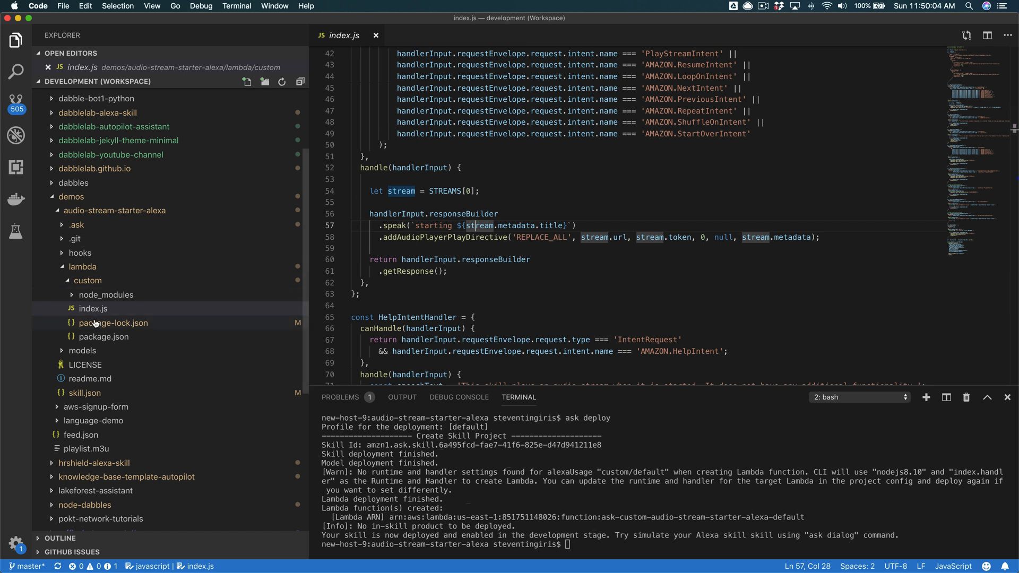
Step: Review skill.json: summary, example phrases, AUDIO_PLAYER interface, endpoint and privacy settings
left_click(85, 392)
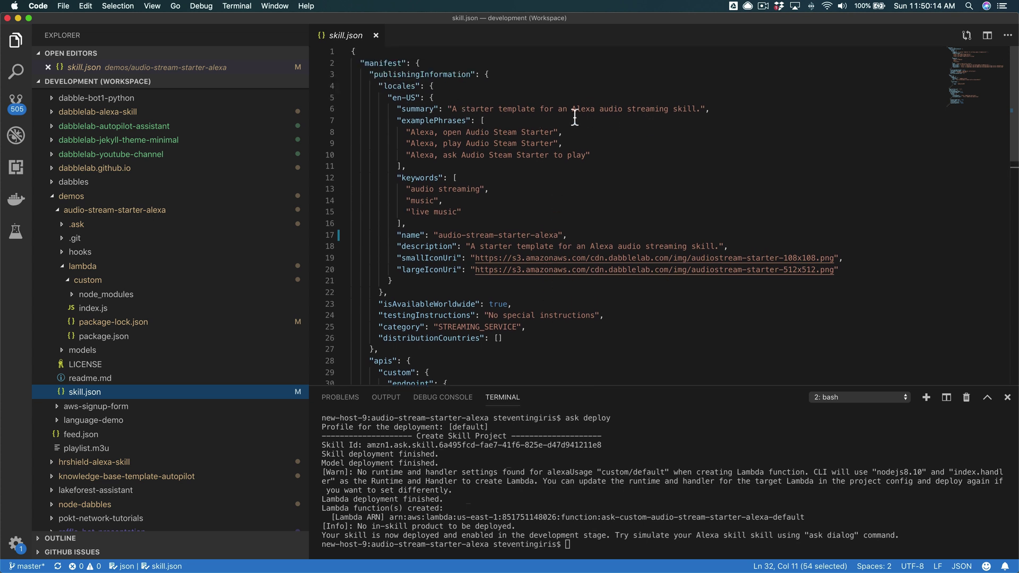
left_click_drag(453, 108, 534, 108)
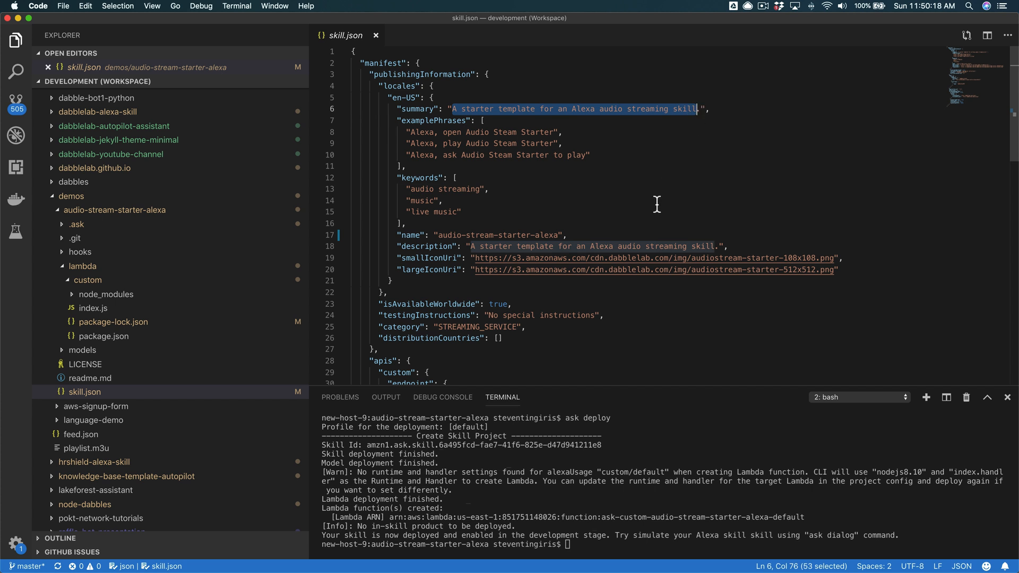
mouse_move(480, 270)
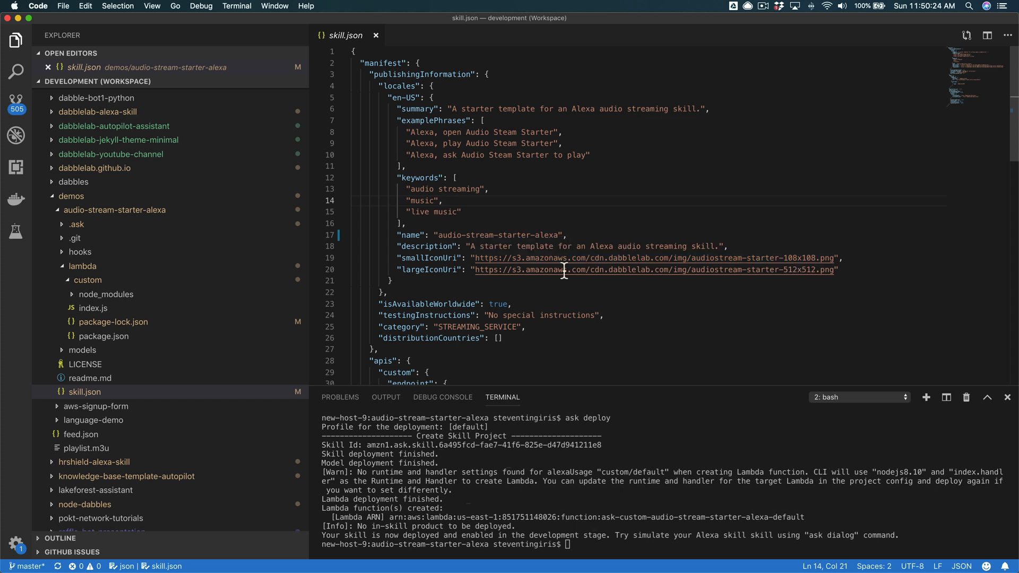
mouse_move(663, 325)
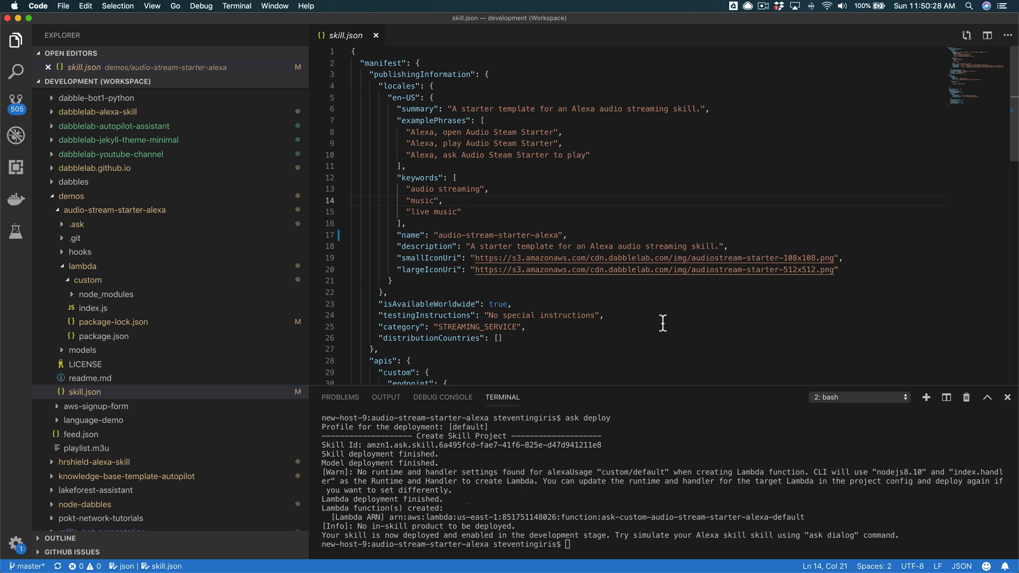
mouse_move(422, 127)
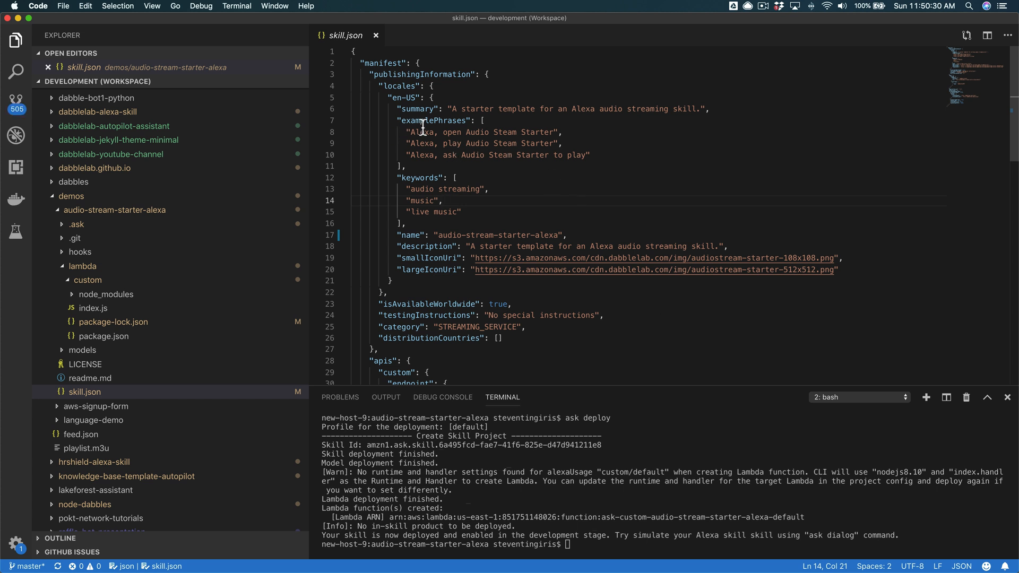
mouse_move(527, 209)
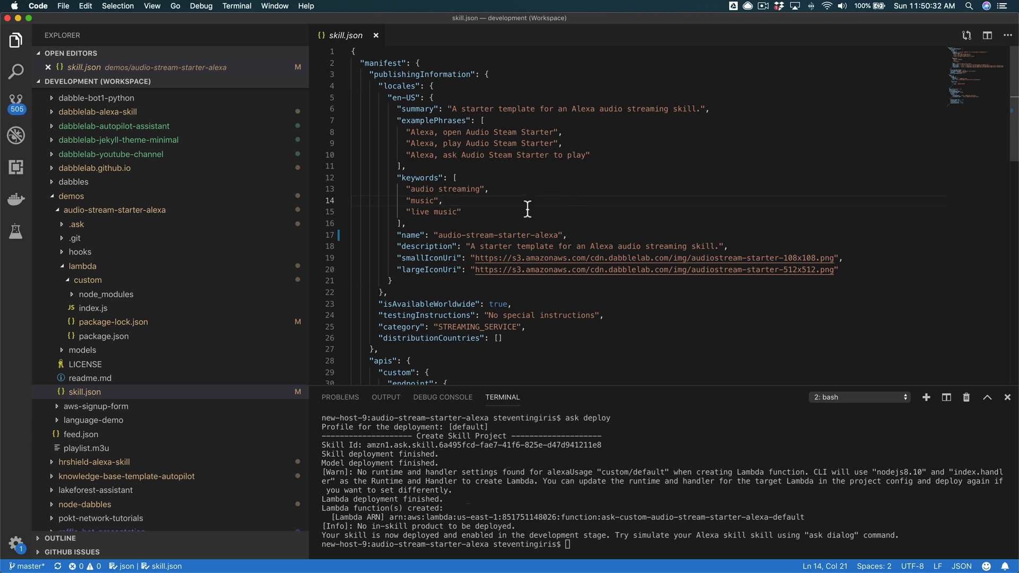
scroll("down", 3)
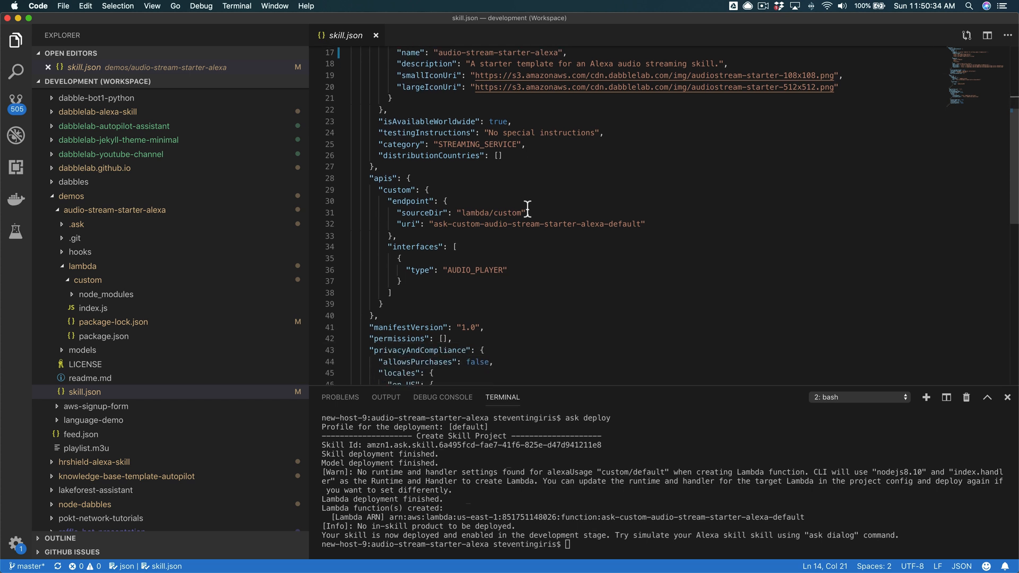
scroll("down", 3)
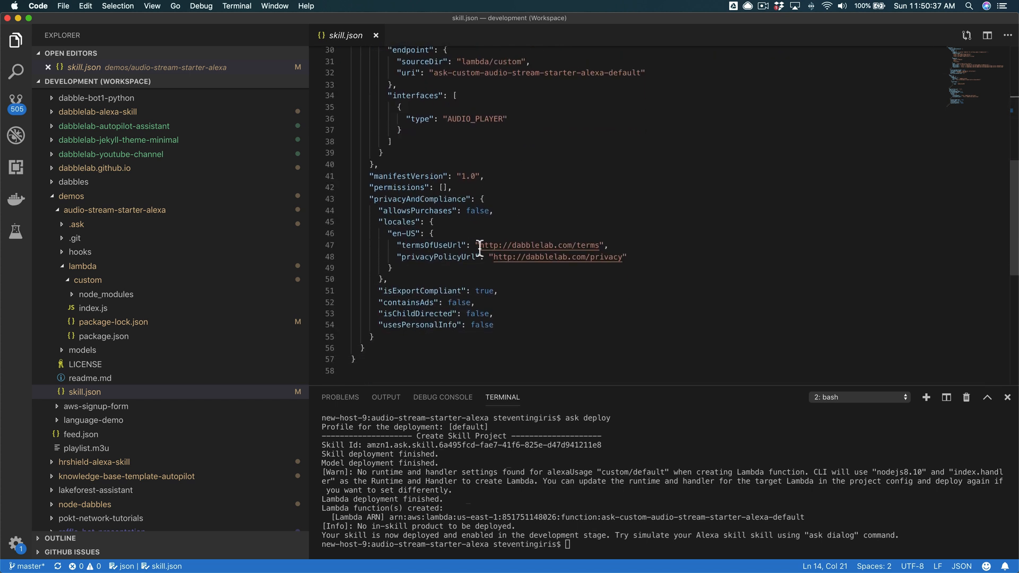
mouse_move(583, 252)
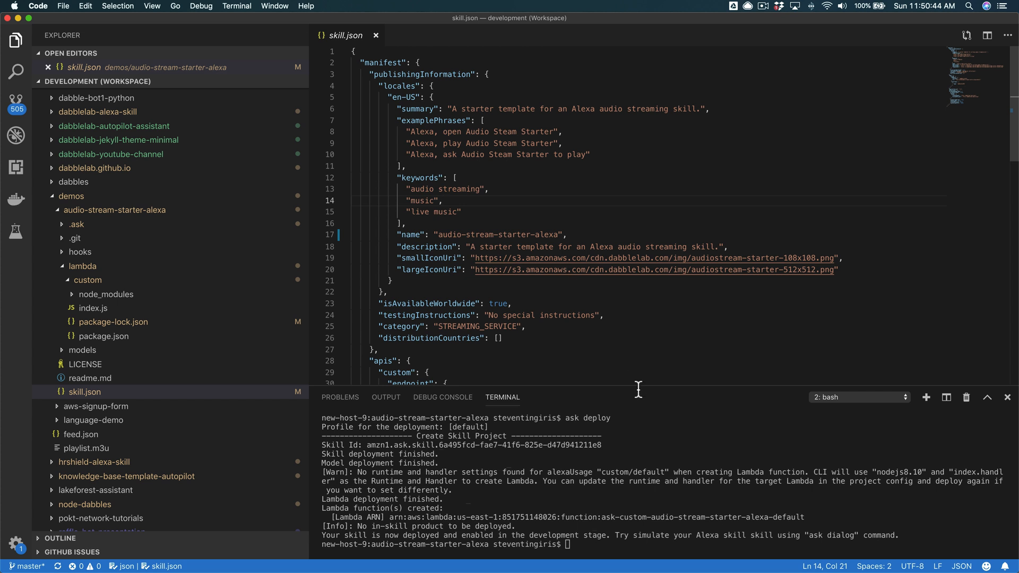
mouse_move(584, 560)
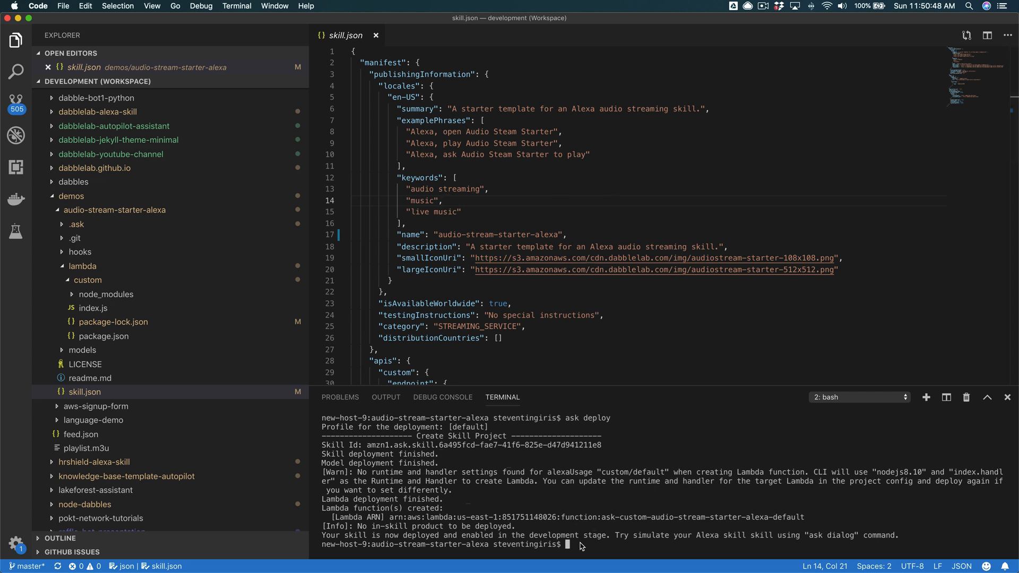
mouse_move(643, 347)
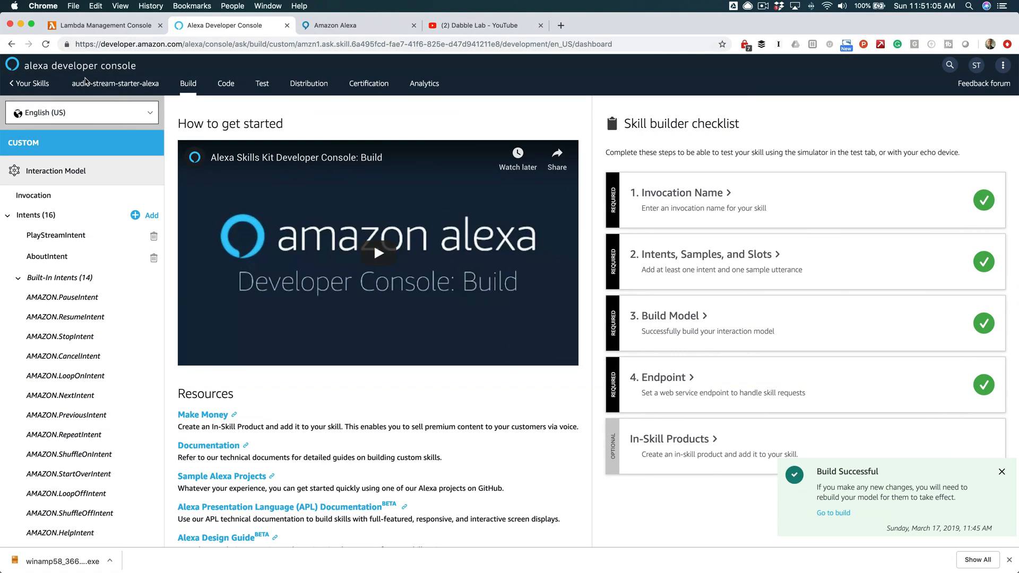
Step: Run certification validation (zero errors) and move to the Functional test page
left_click(368, 83)
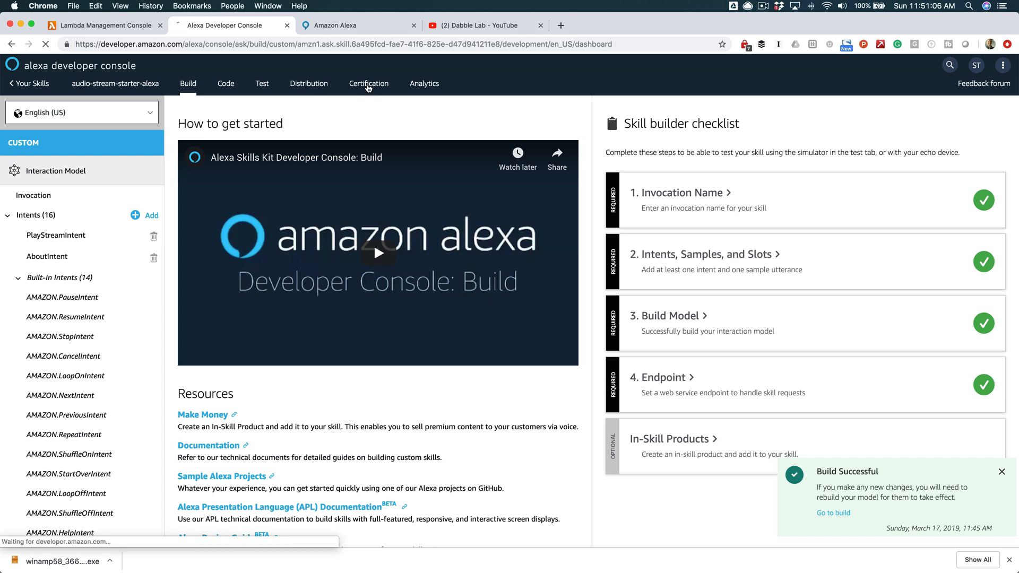
left_click(369, 83)
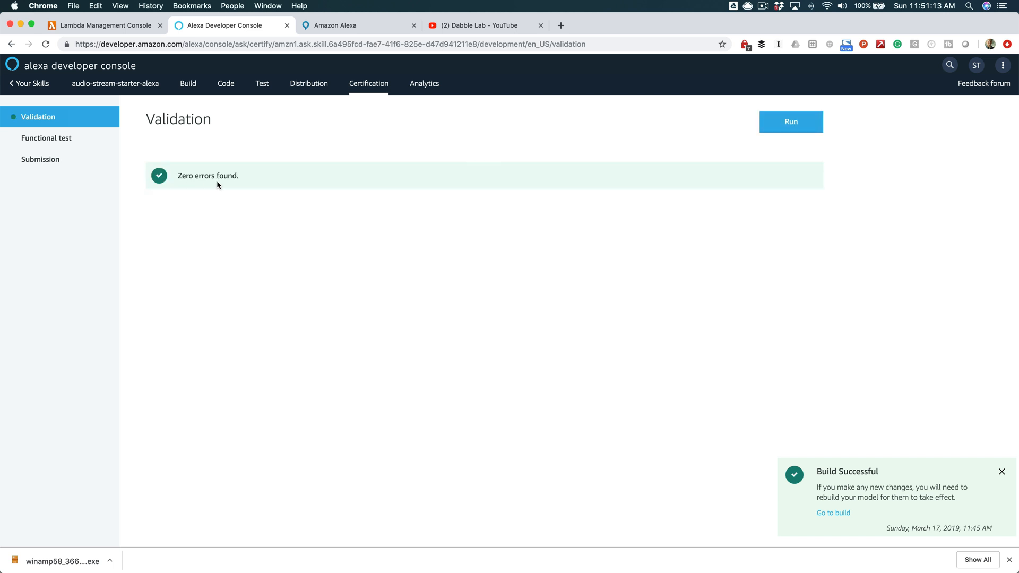
mouse_move(229, 150)
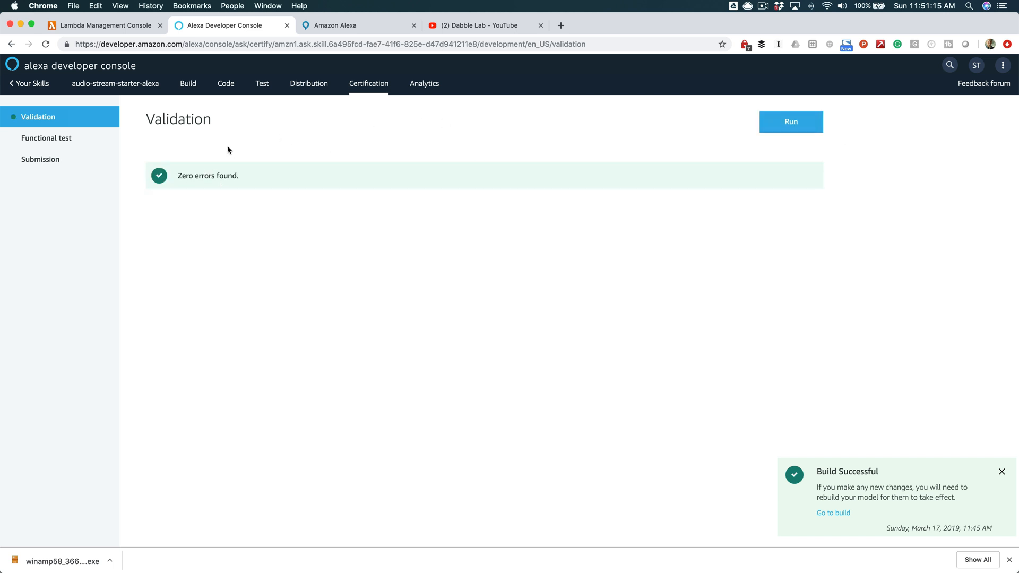
left_click(47, 138)
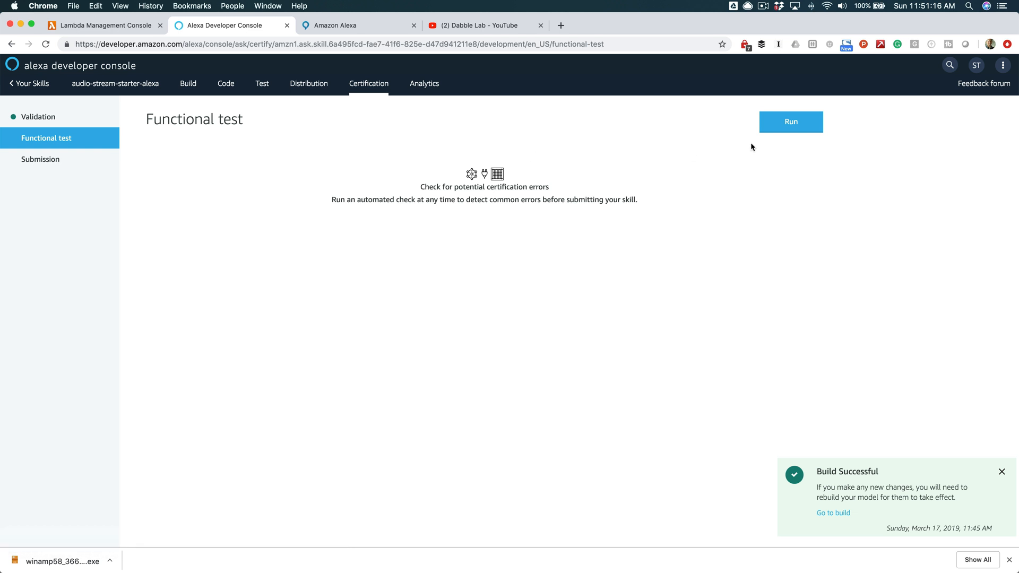
Step: Run the automated functional test so the skill's error checks begin executing
left_click(791, 121)
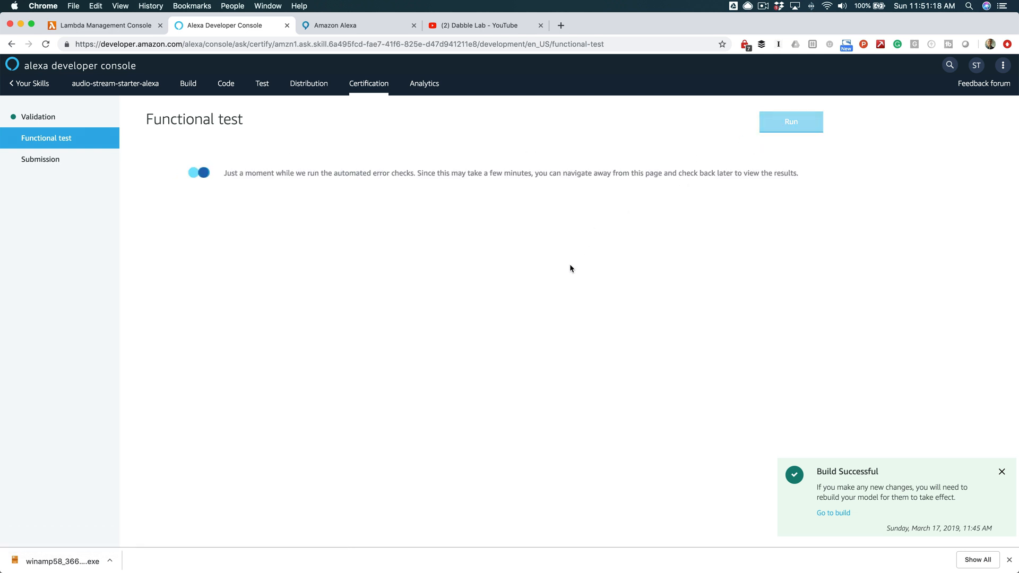
mouse_move(496, 229)
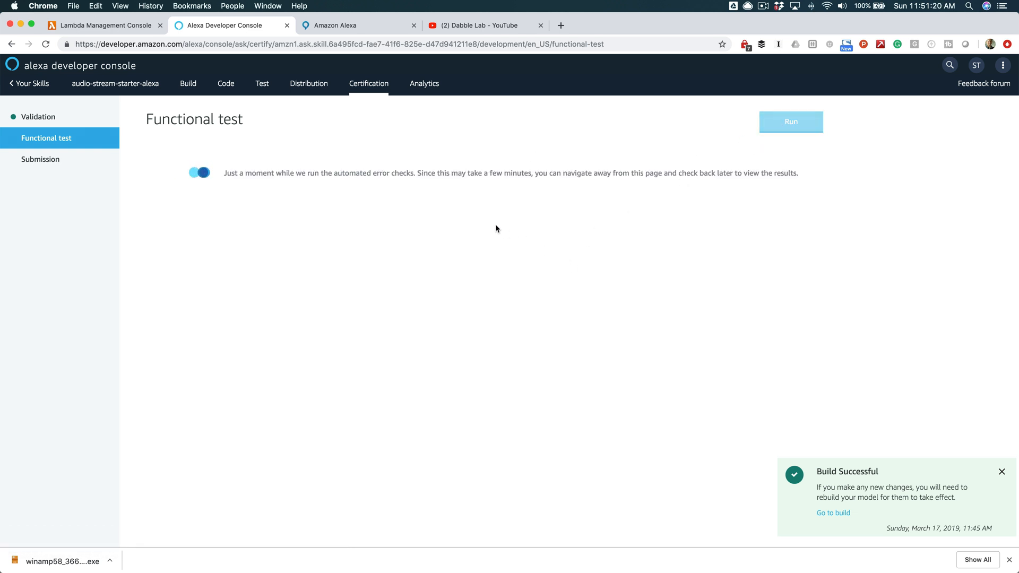
mouse_move(549, 286)
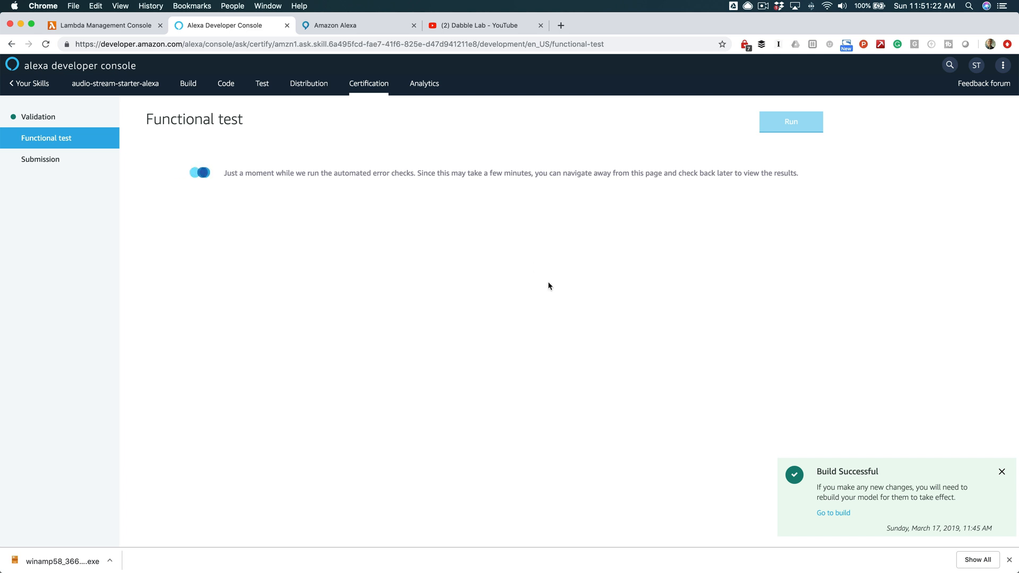
mouse_move(458, 205)
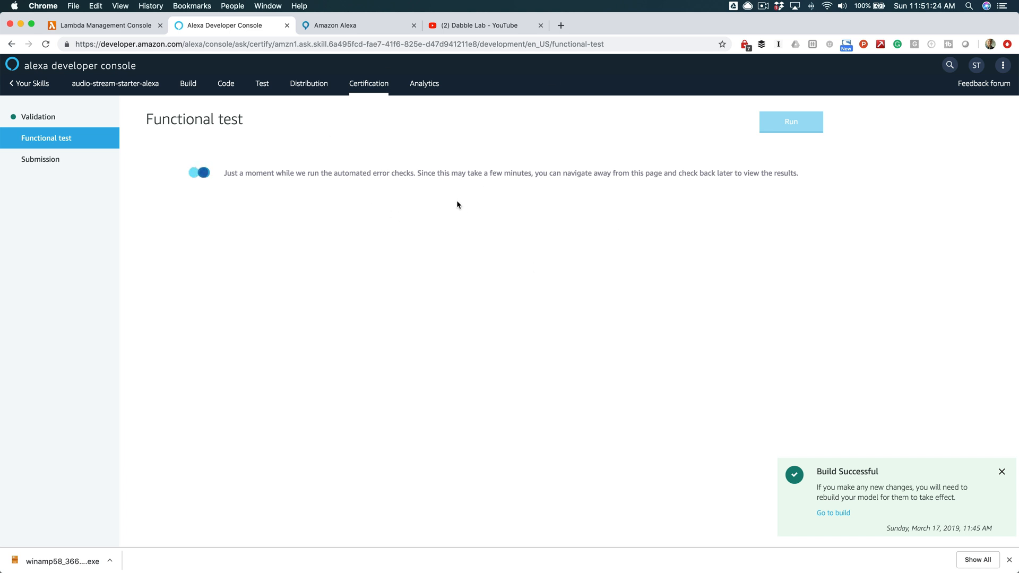
mouse_move(50, 163)
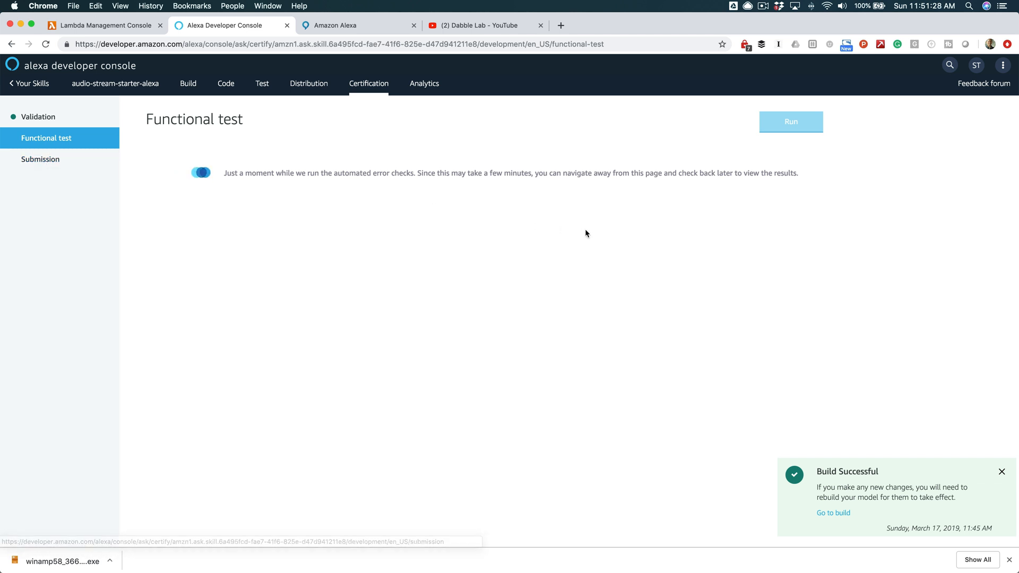
mouse_move(605, 283)
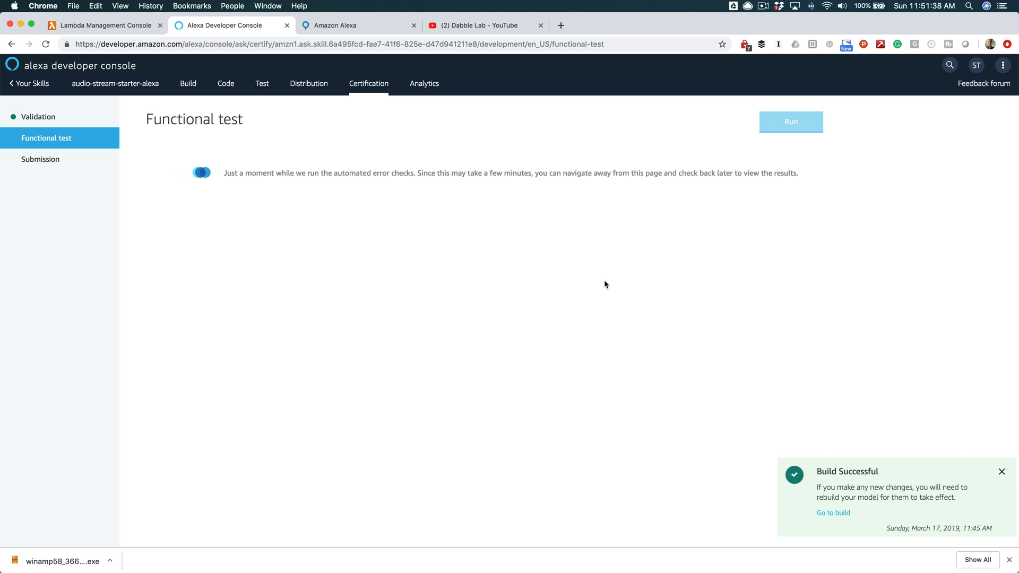
mouse_move(527, 240)
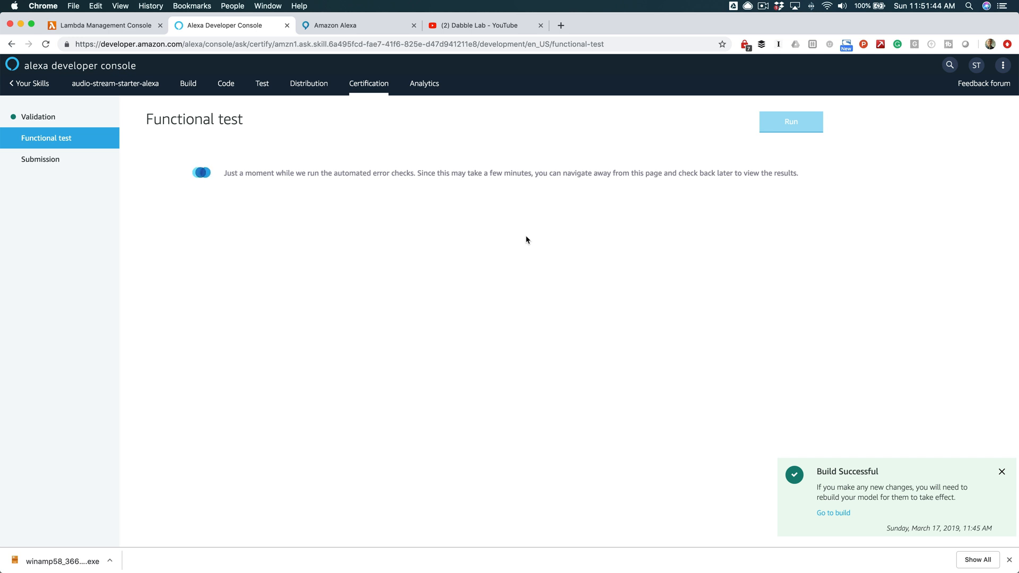
mouse_move(488, 205)
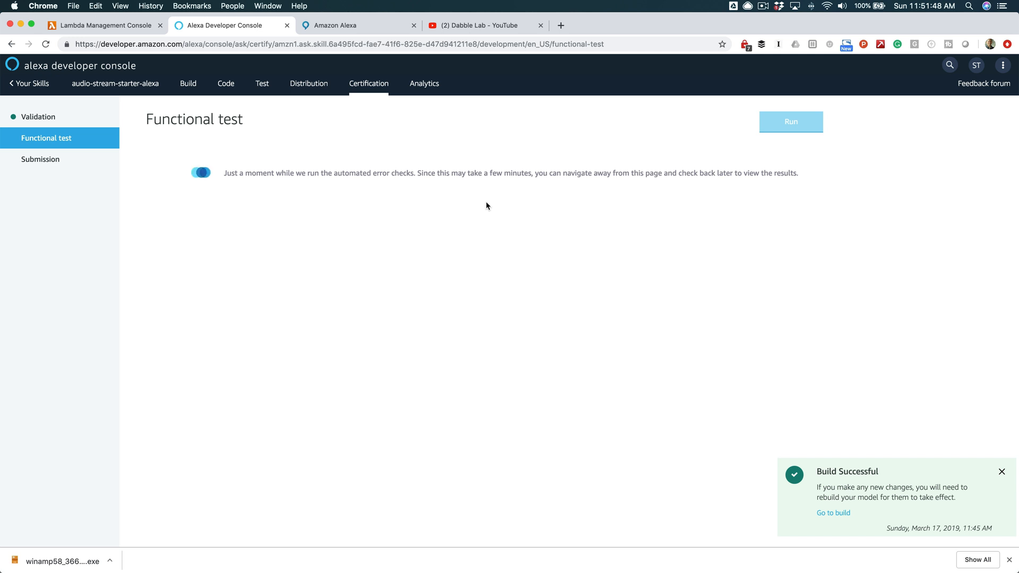
mouse_move(484, 218)
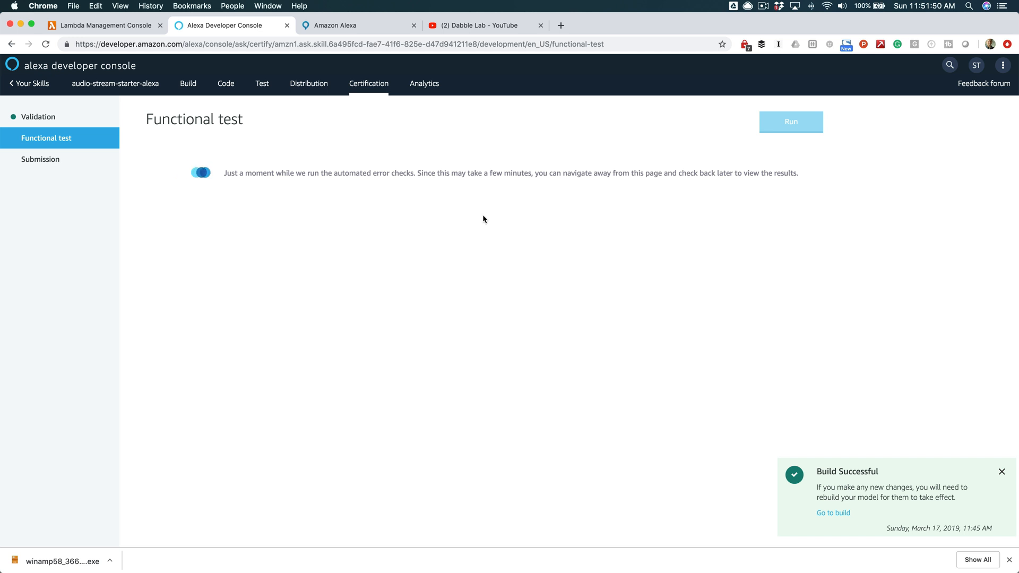